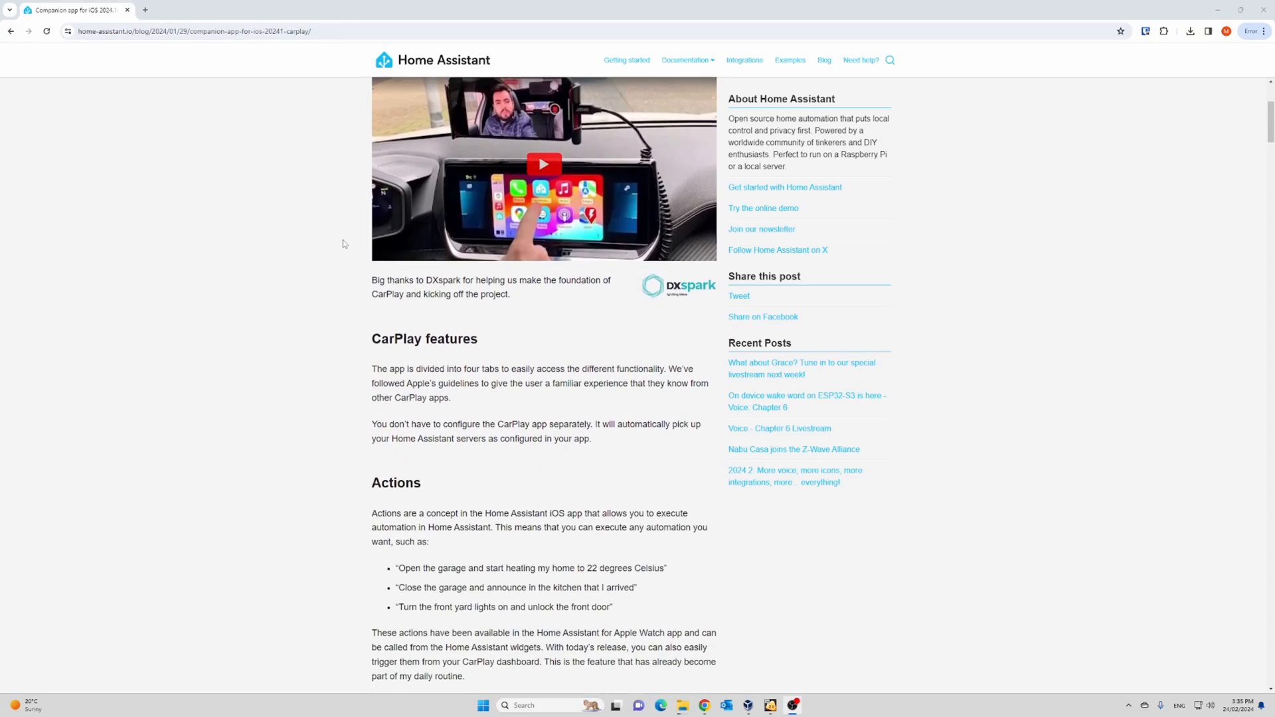
Step: Page through the CarPlay home screens and launch the Home Assistant app
scroll(down, 3)
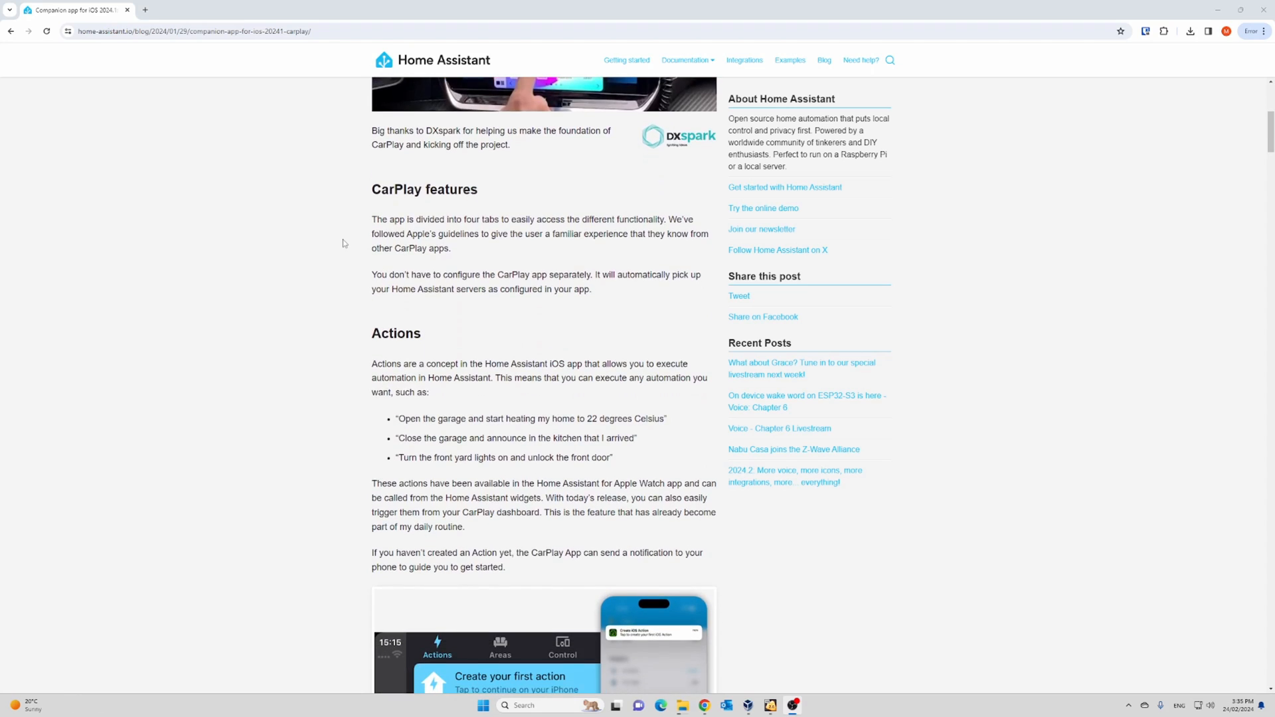
scroll(down, 3)
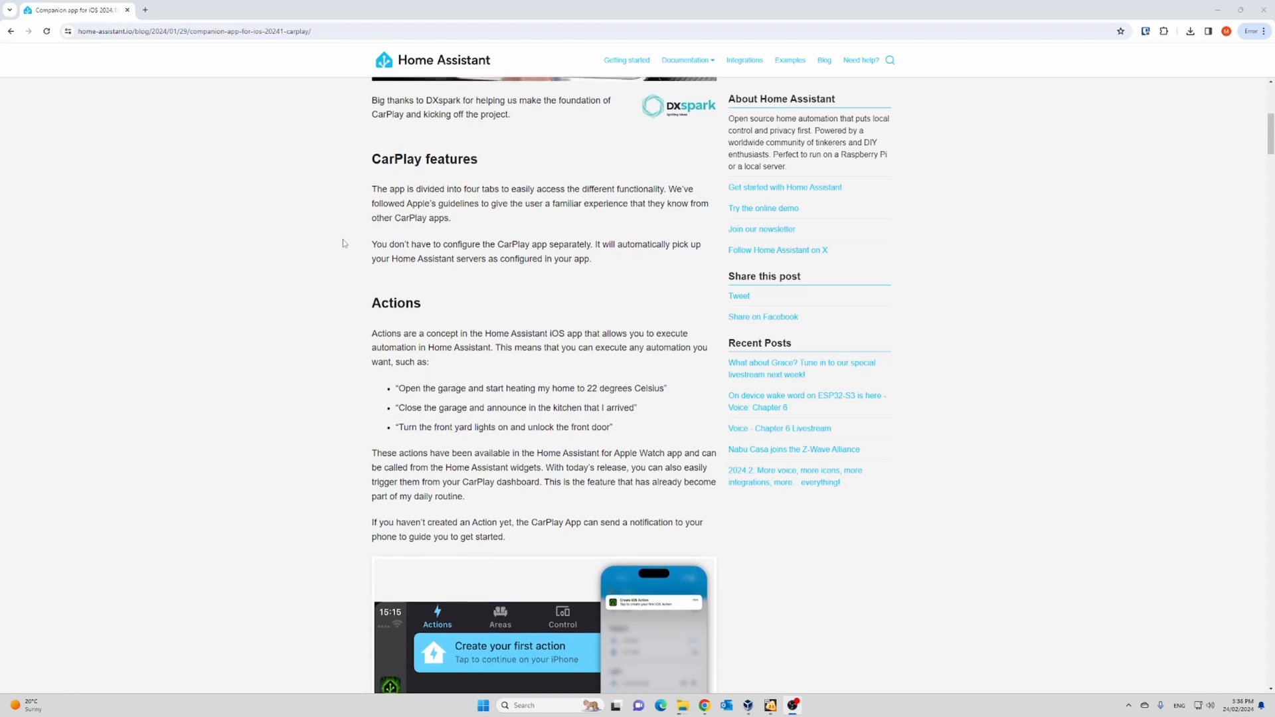
scroll(down, 3)
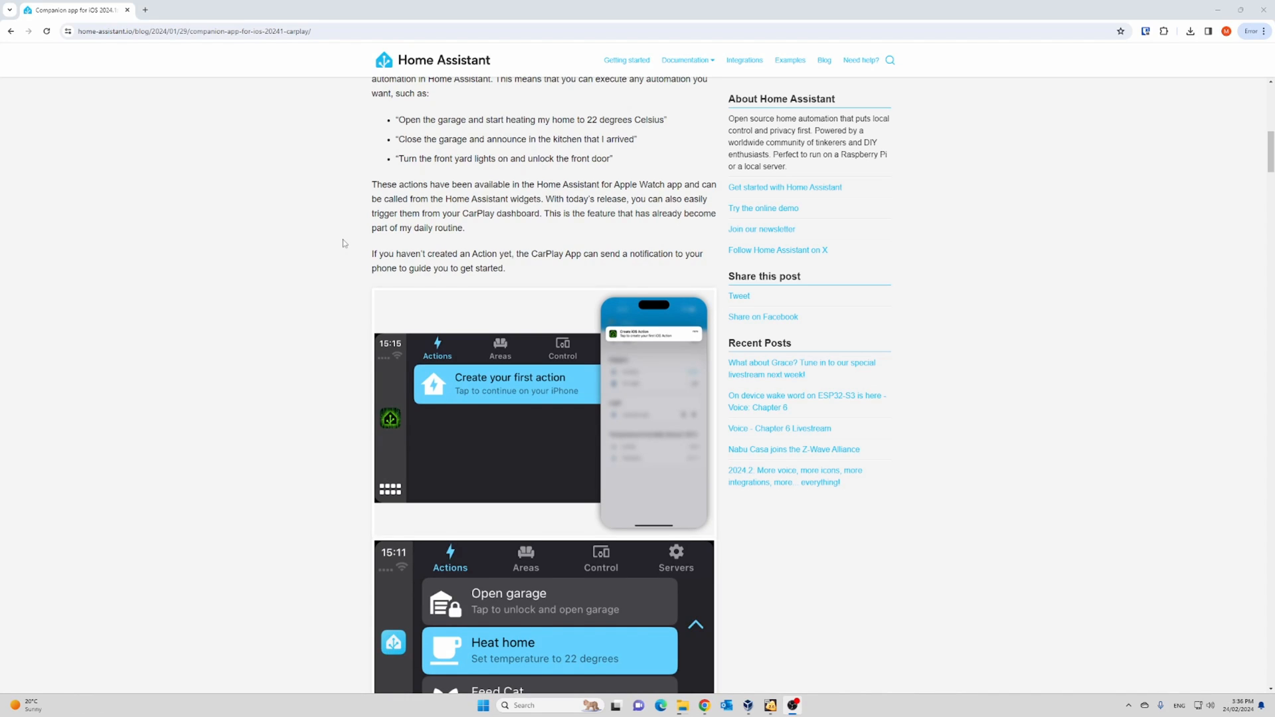
scroll(down, 3)
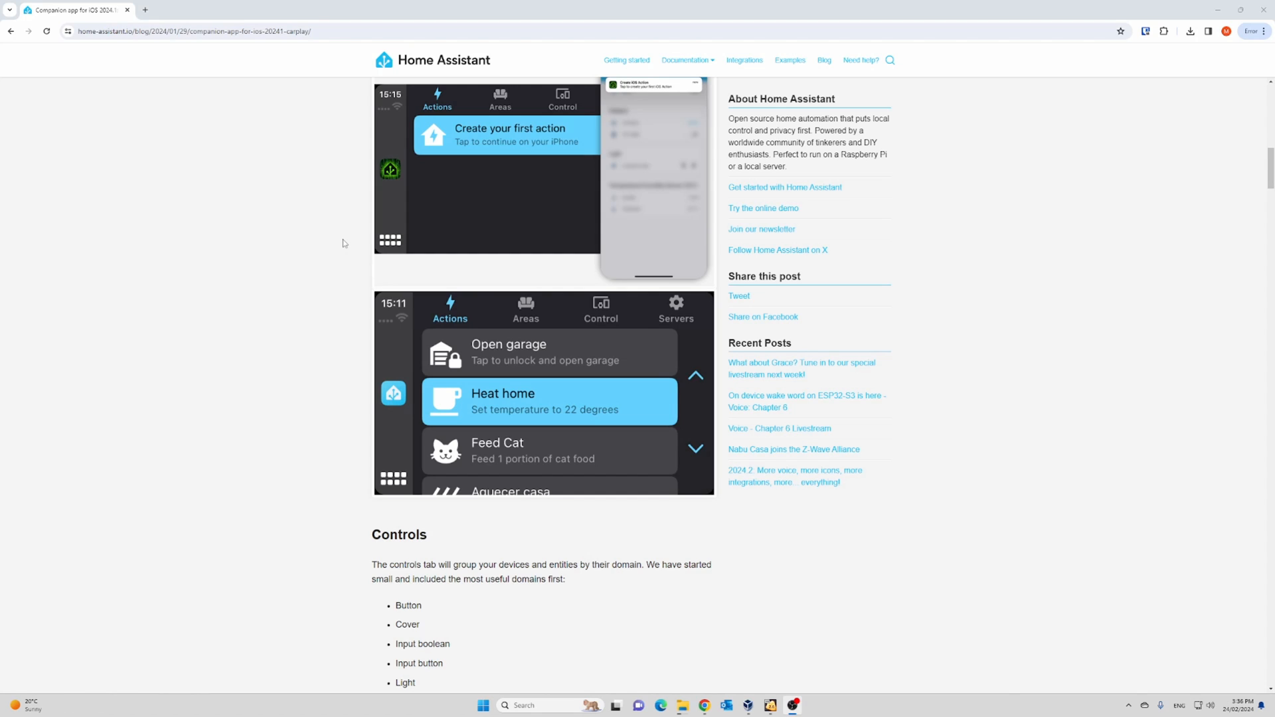
scroll(down, 3)
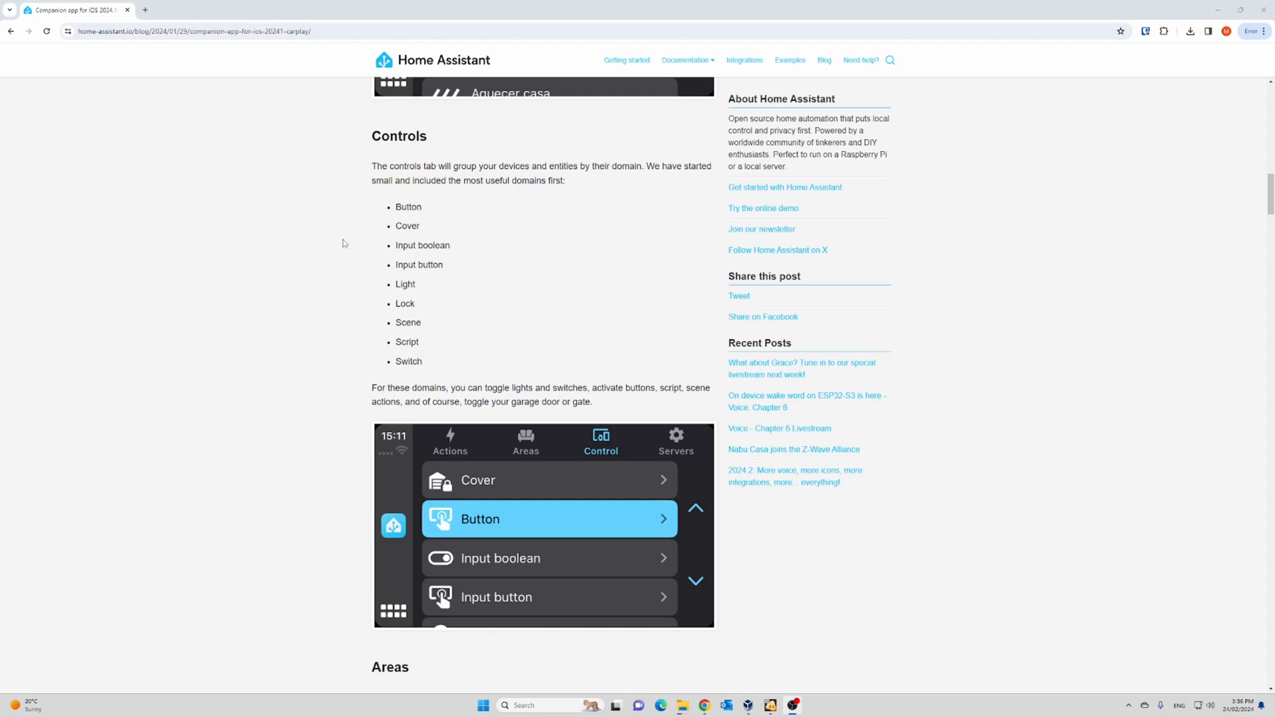
scroll(down, 3)
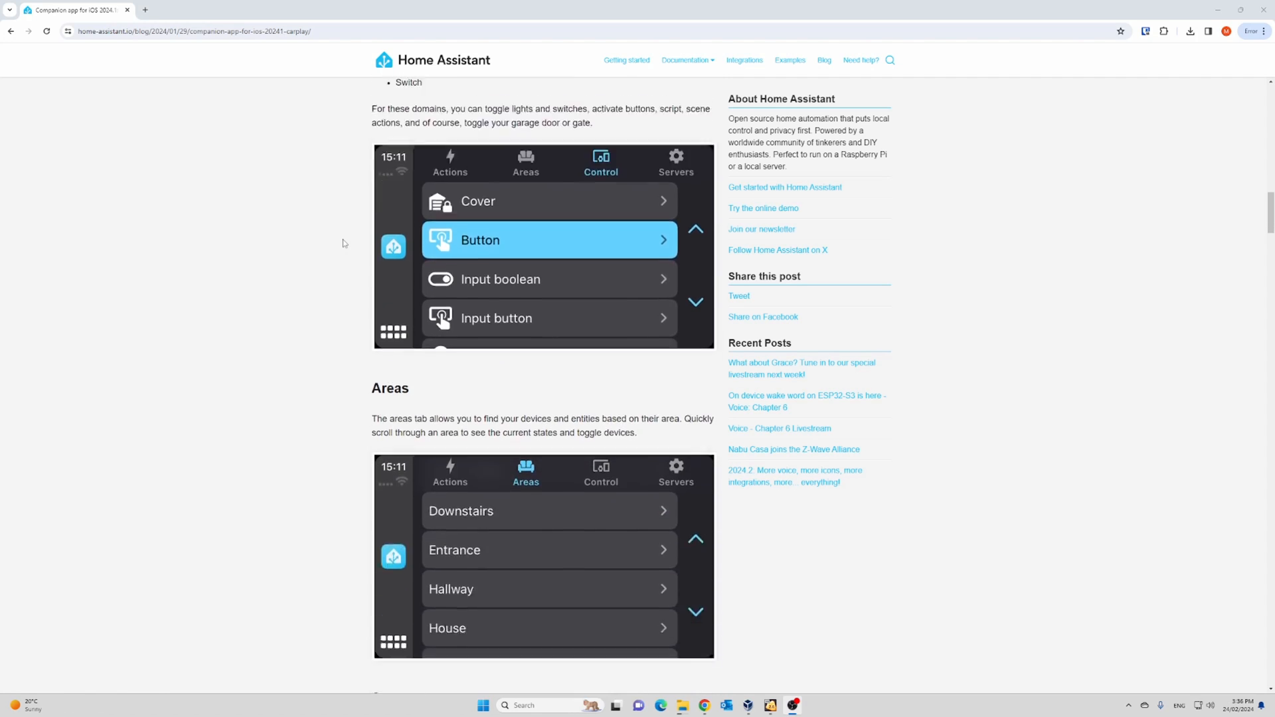
scroll(down, 3)
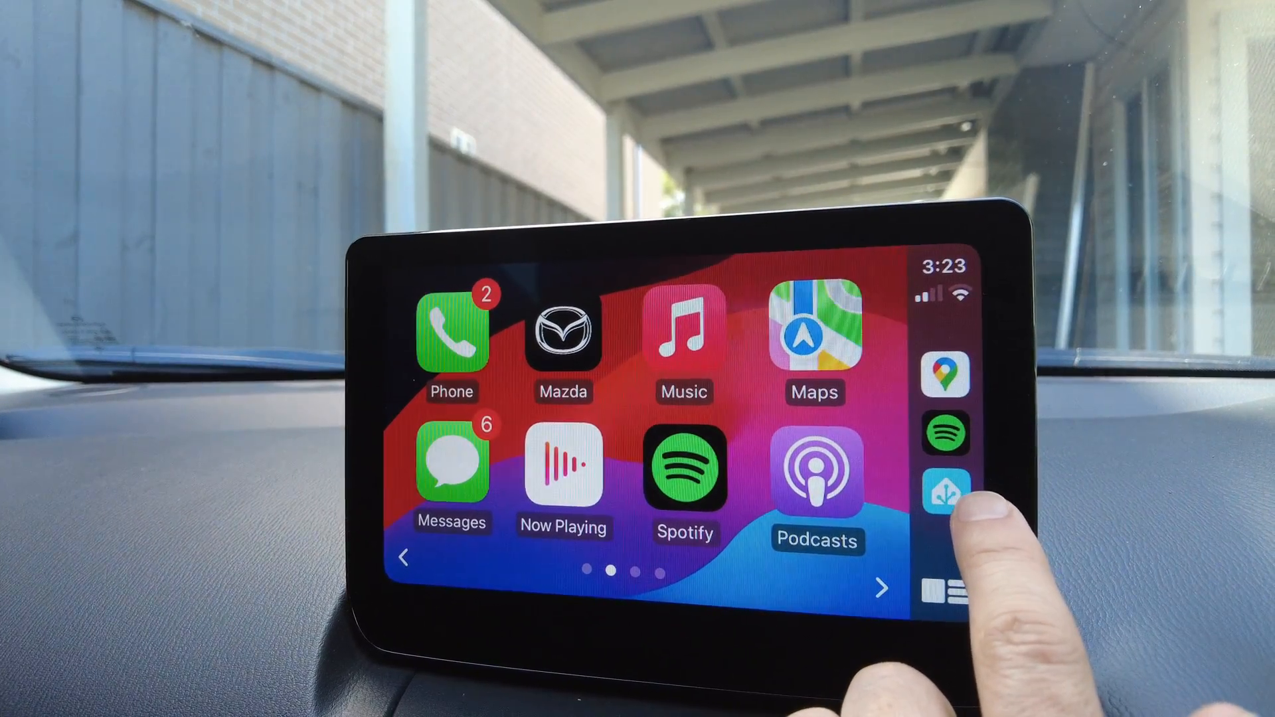
scroll(left, 3)
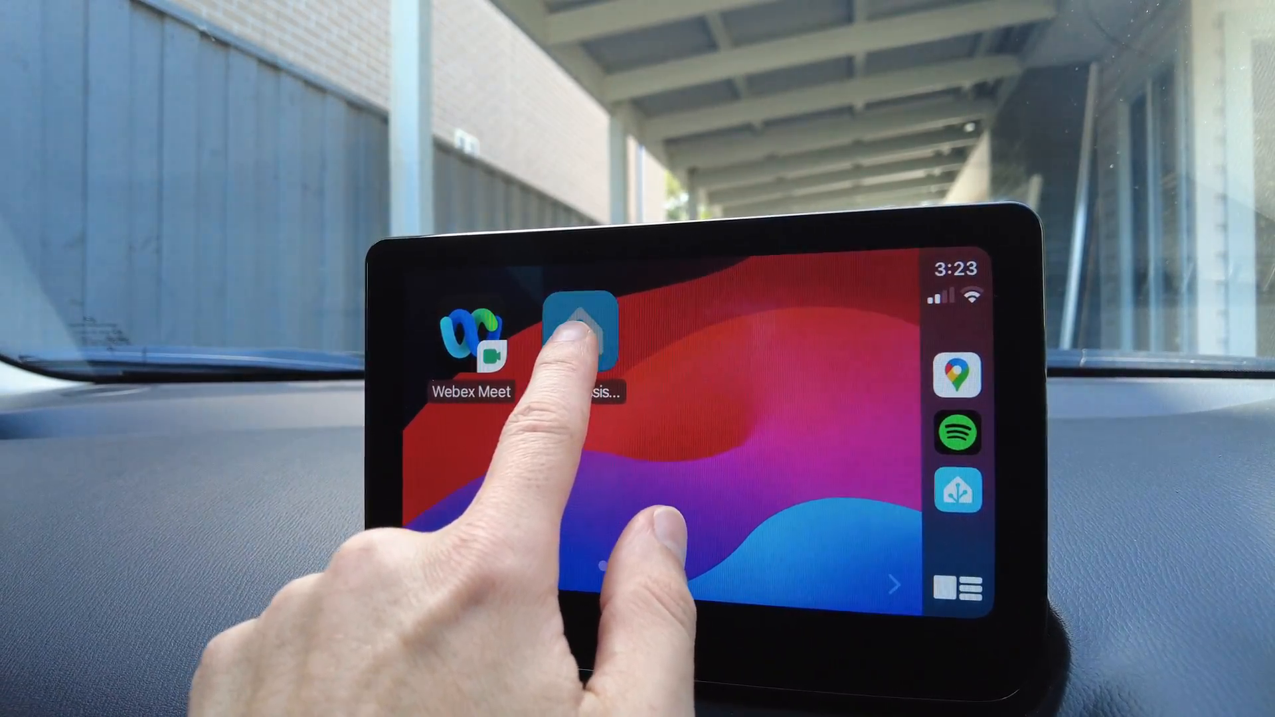
click(584, 329)
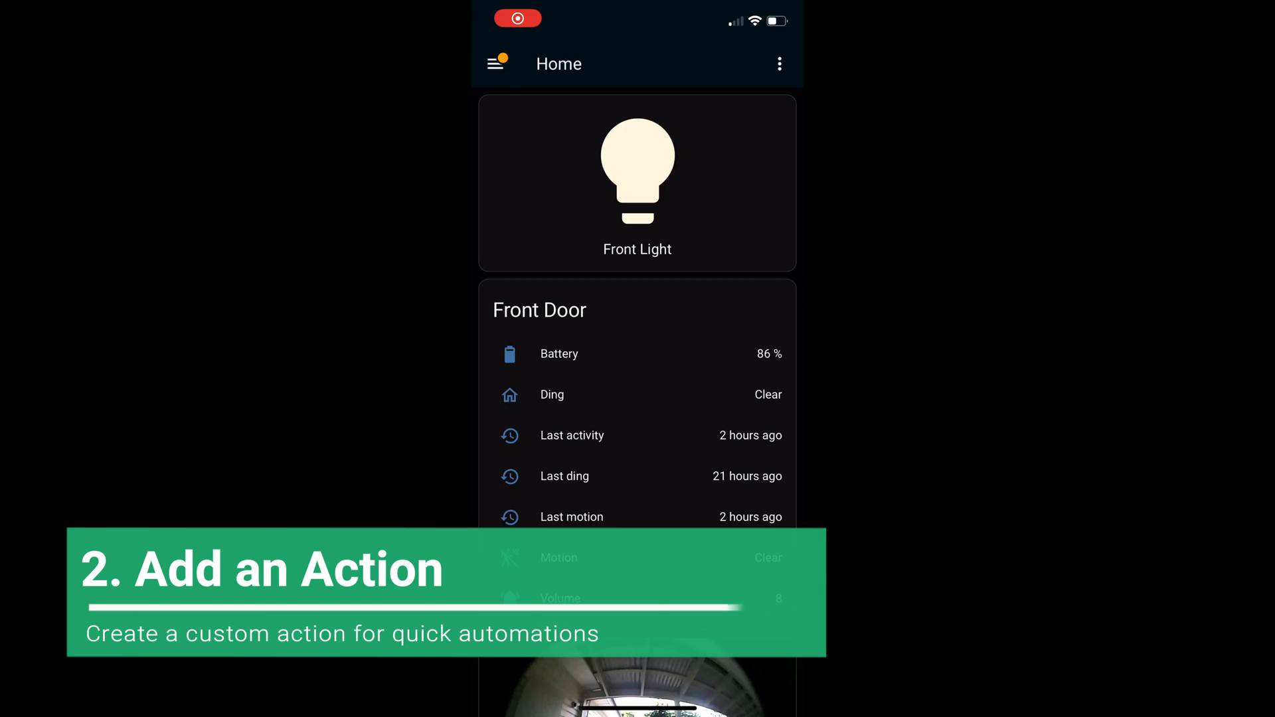
Step: Reach Settings > Companion App > Actions and start a blank New Action form
click(496, 64)
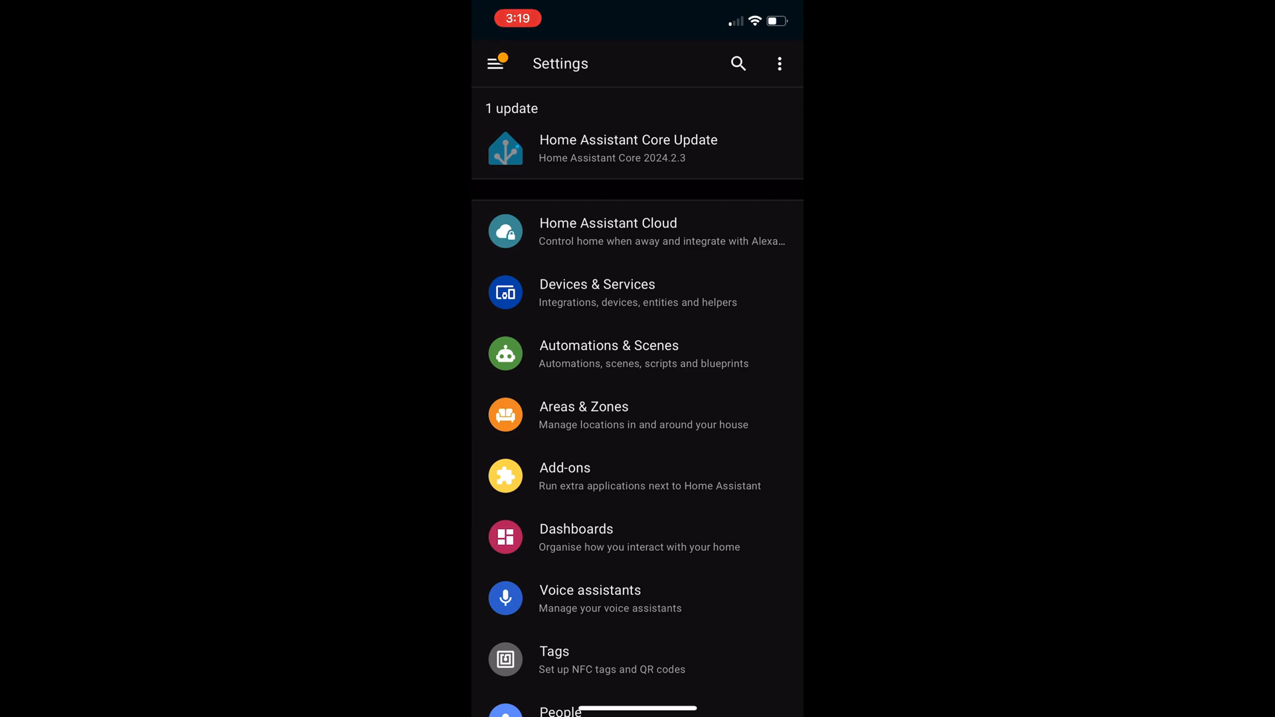
scroll(down, 3)
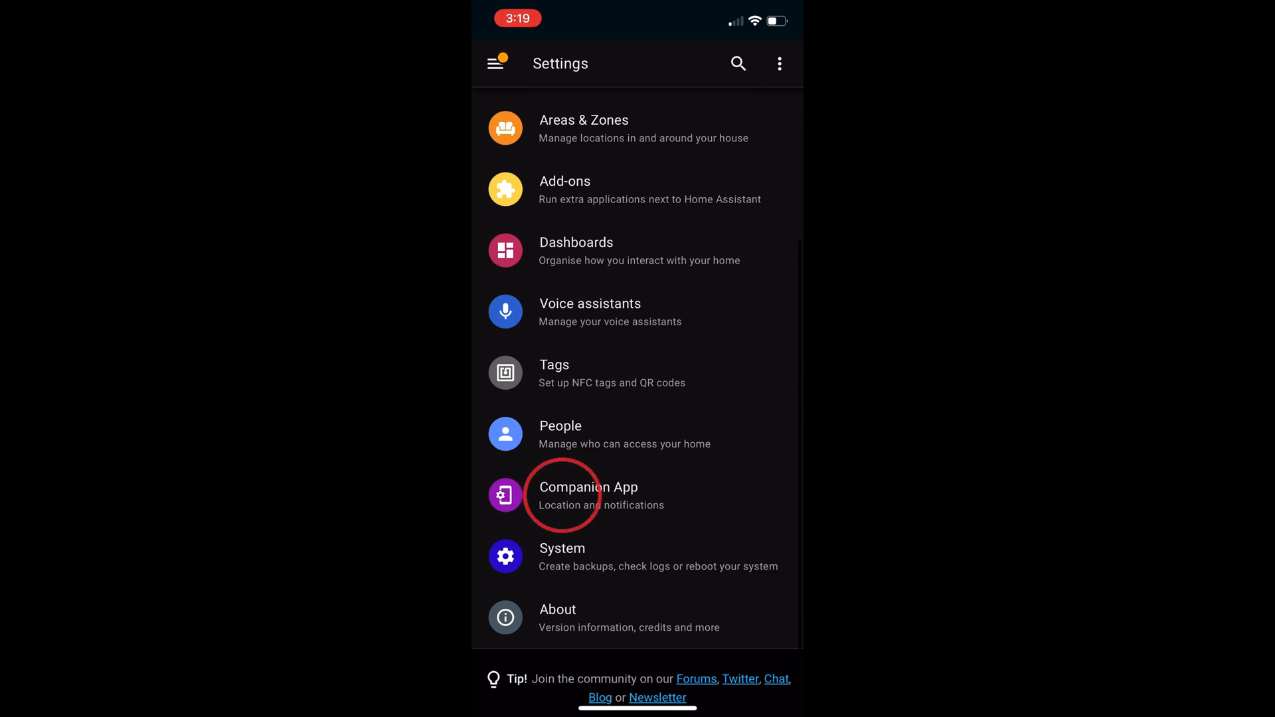
click(587, 488)
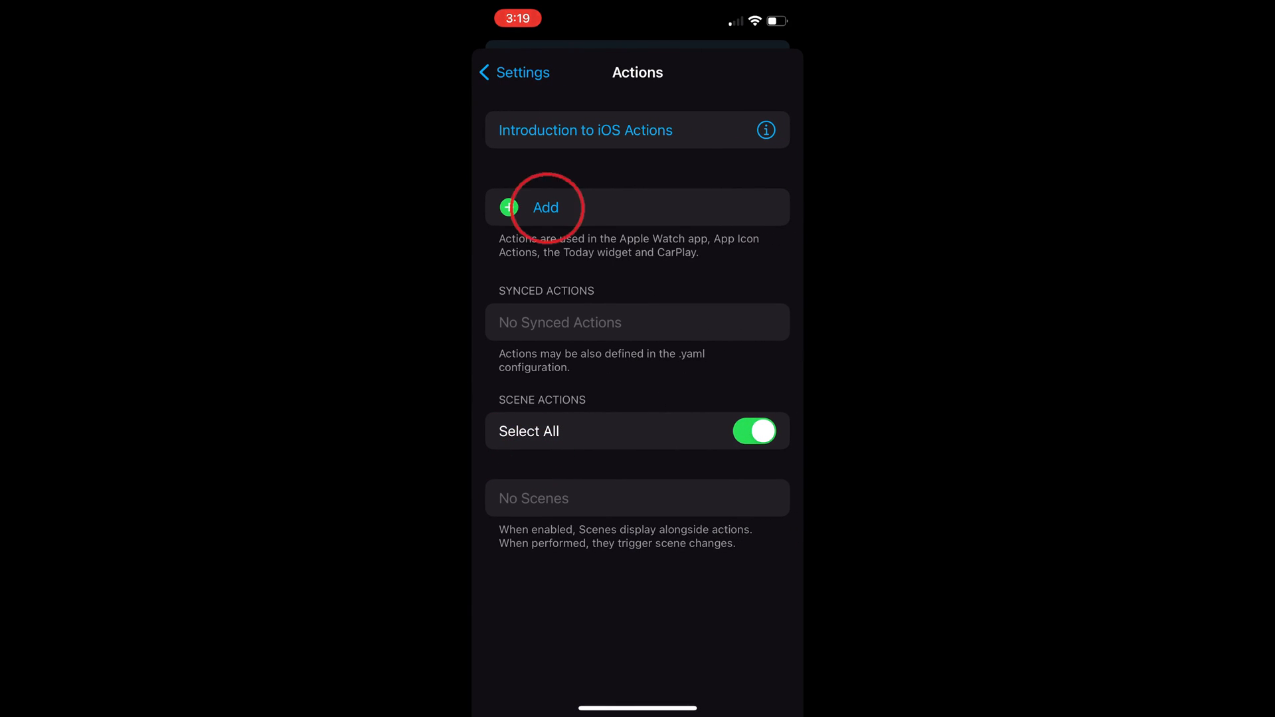
click(508, 207)
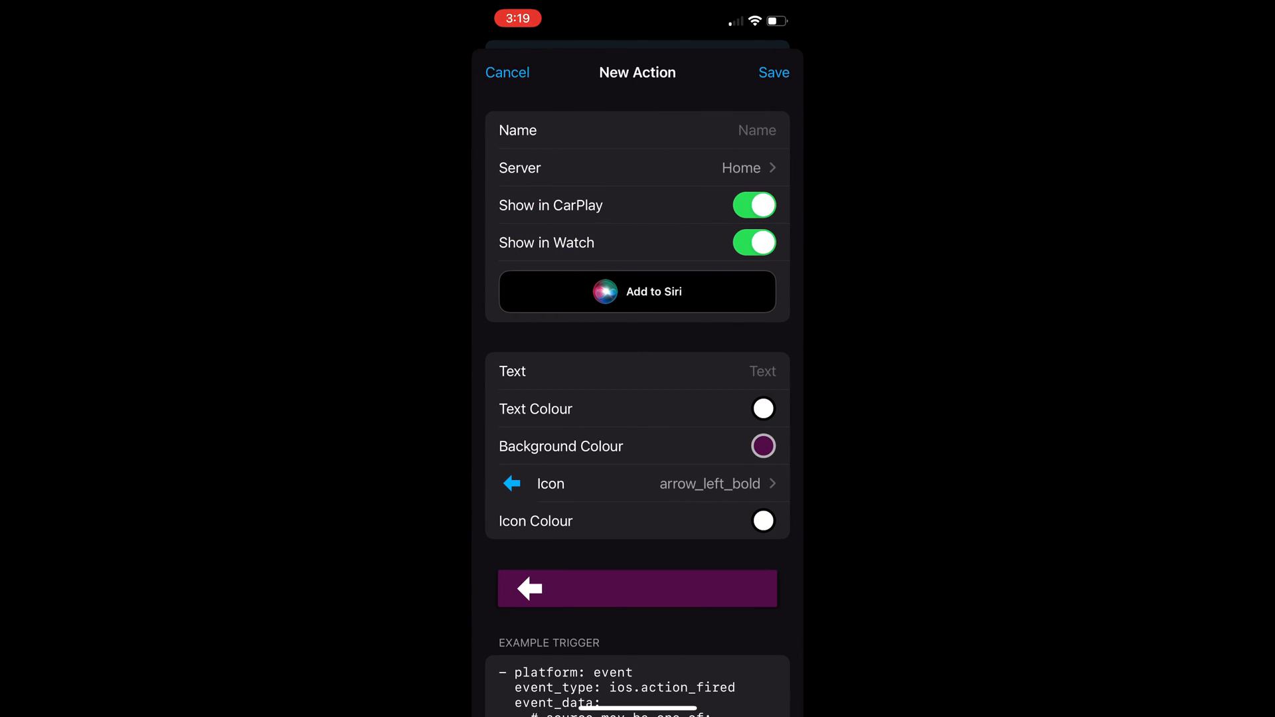
Step: Name the action 'Light' with the text 'Front Light'
click(637, 130)
text(Lig)
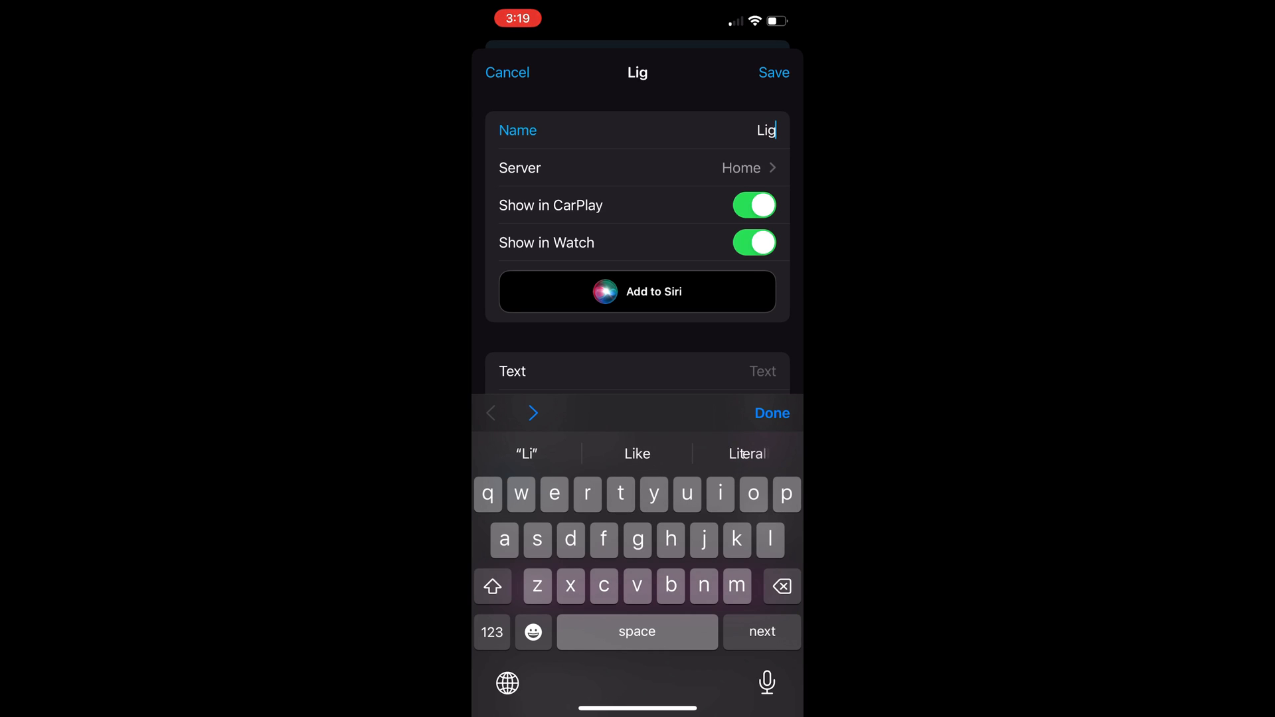
text(ht)
click(638, 371)
text(Front)
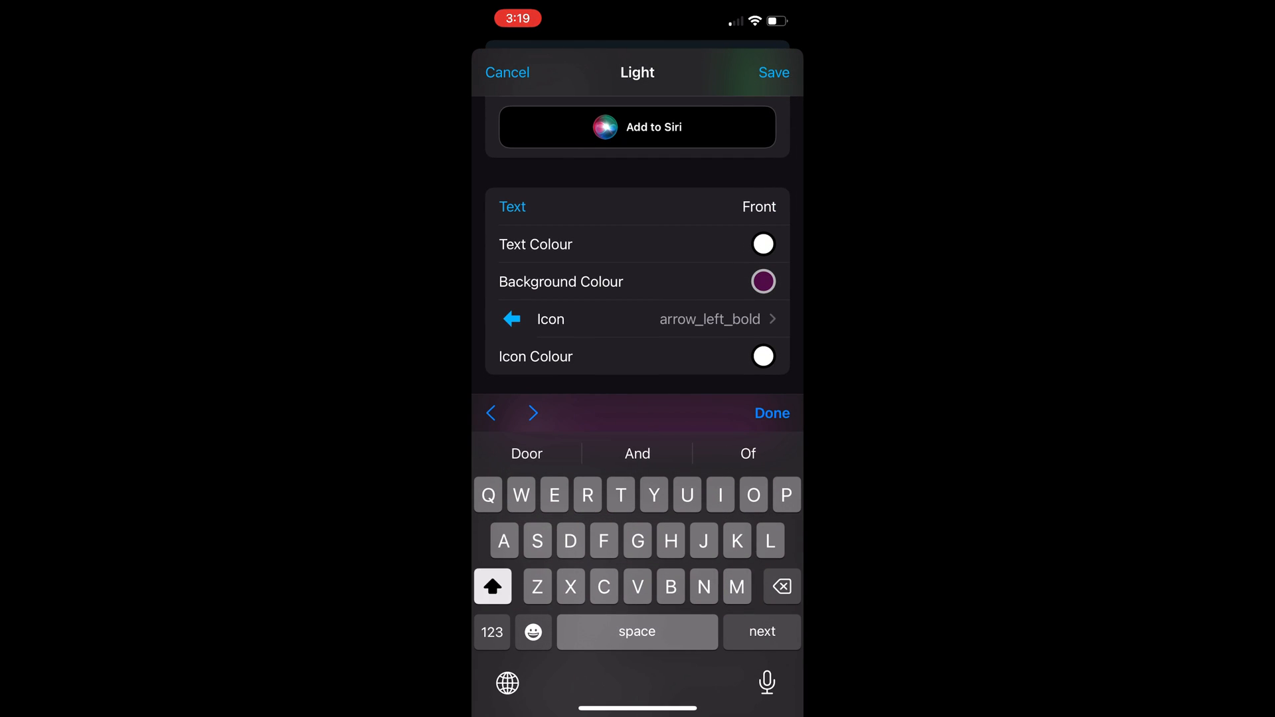
text(Lig)
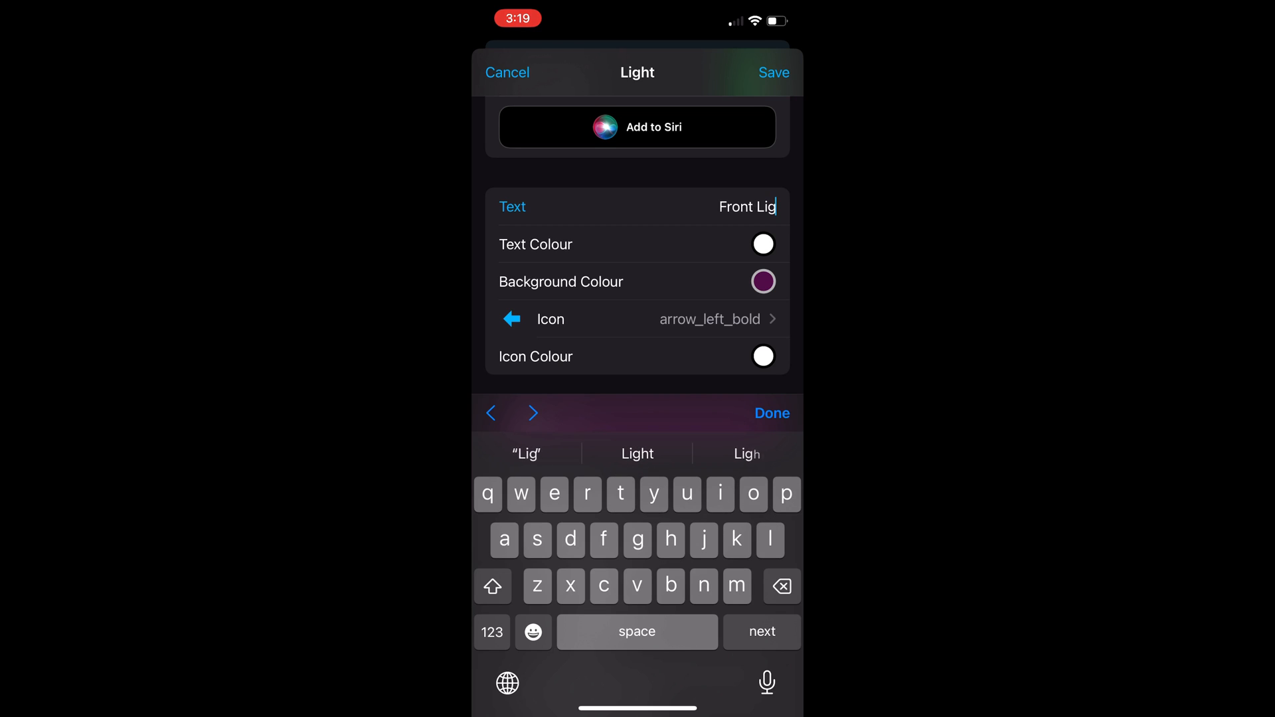
text(ht)
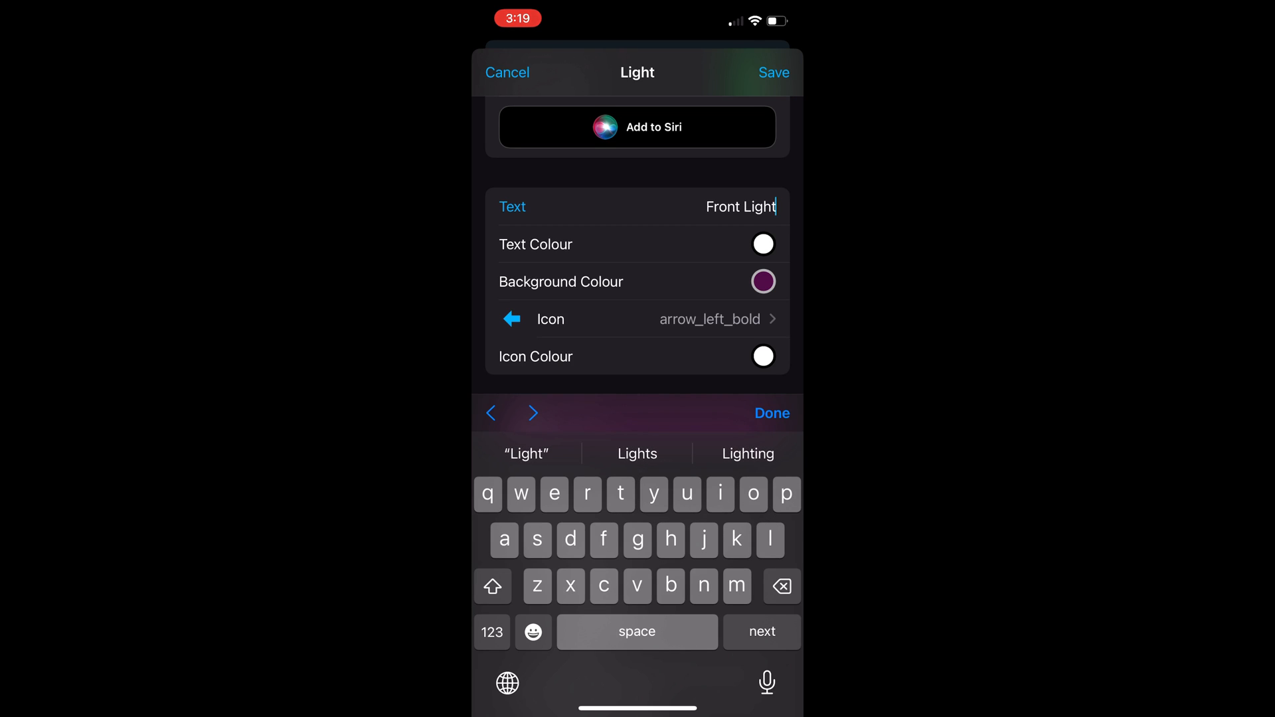
Step: Pick the globe_light icon from the icon search and save the Light action
click(636, 319)
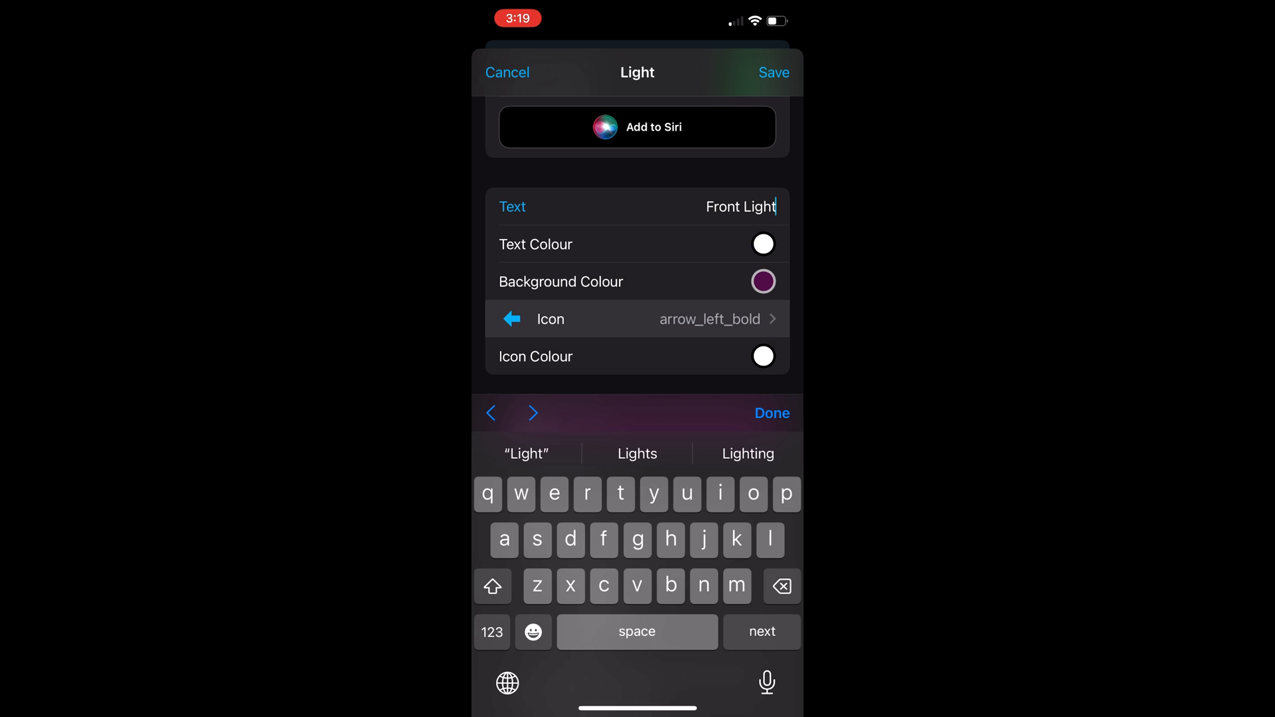
click(636, 319)
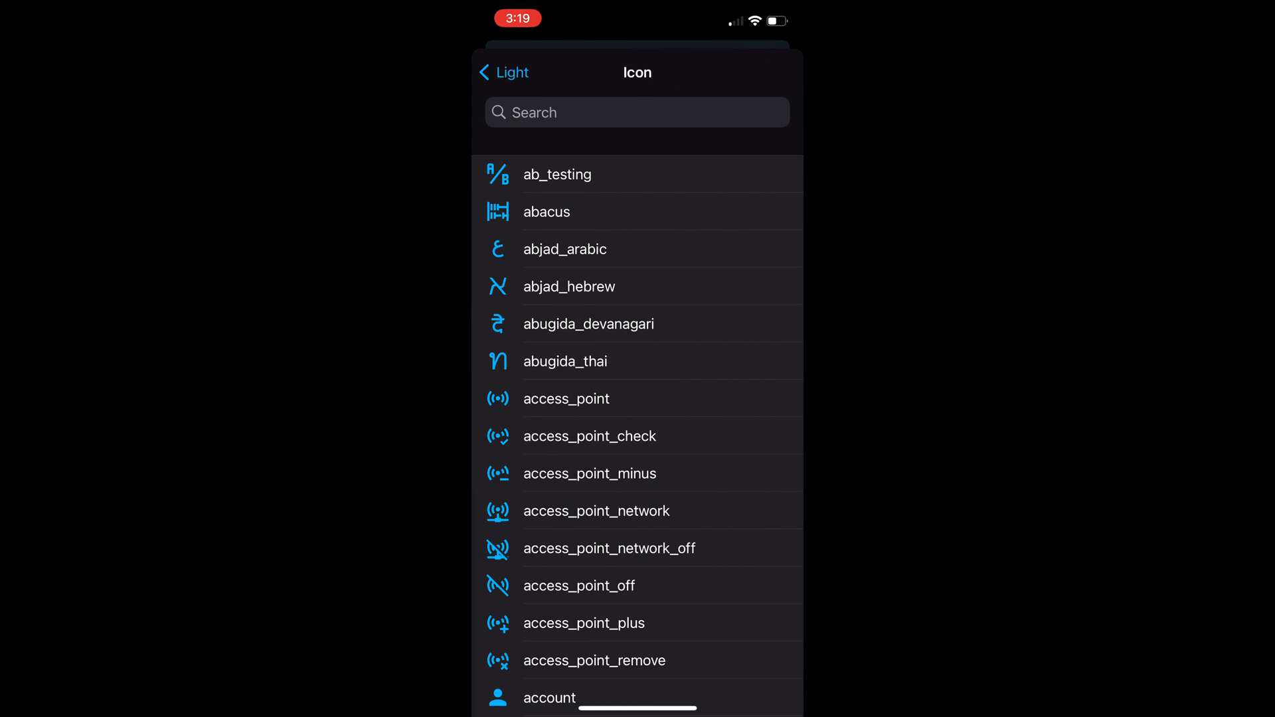
text(Light)
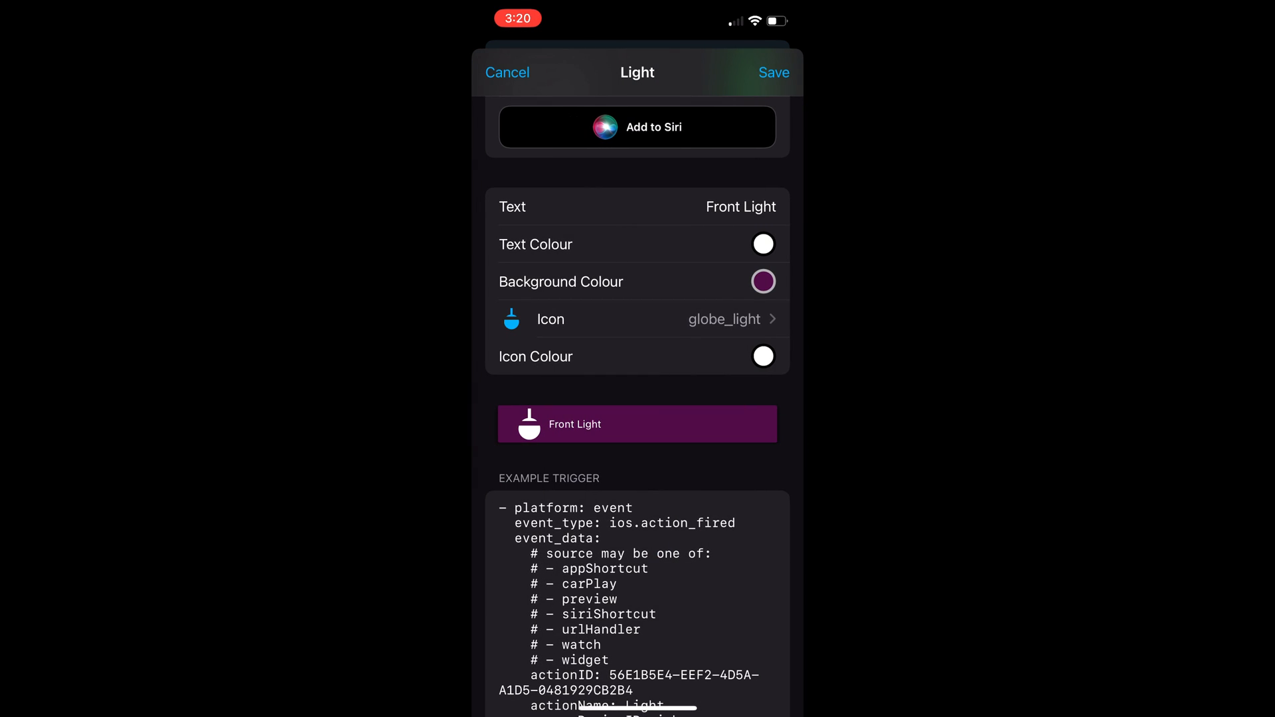
scroll(down, 3)
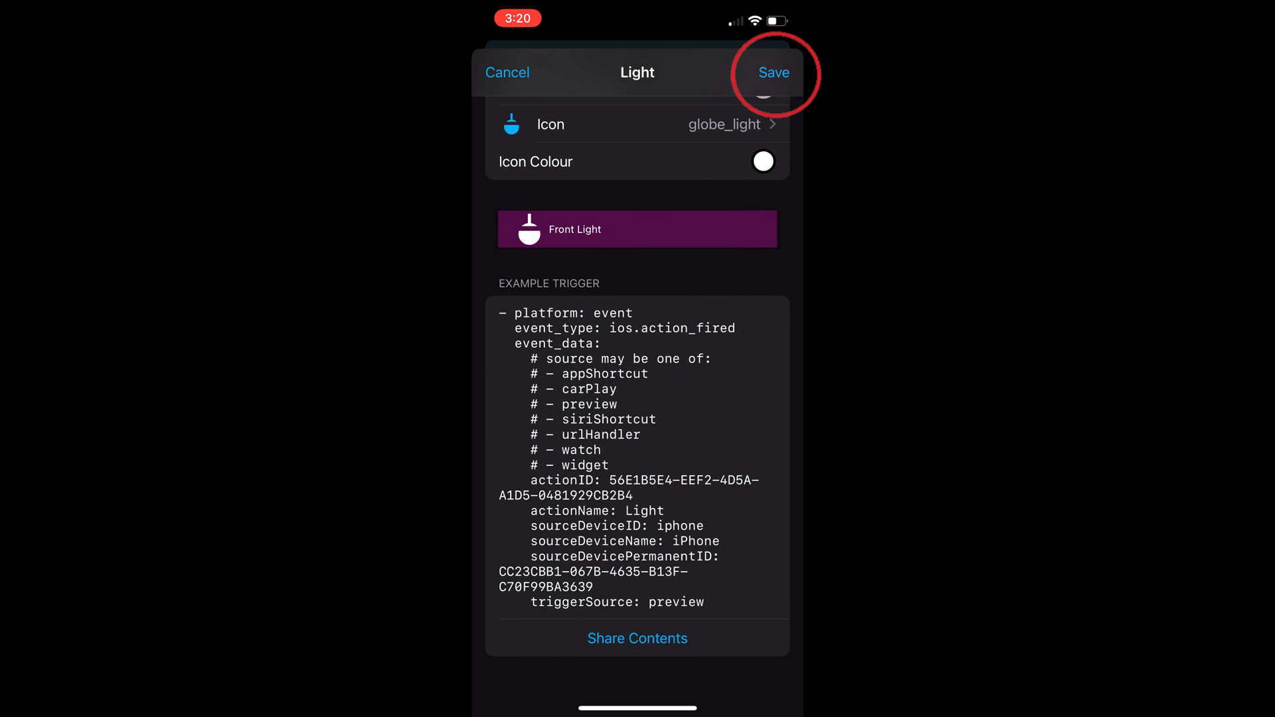
click(773, 72)
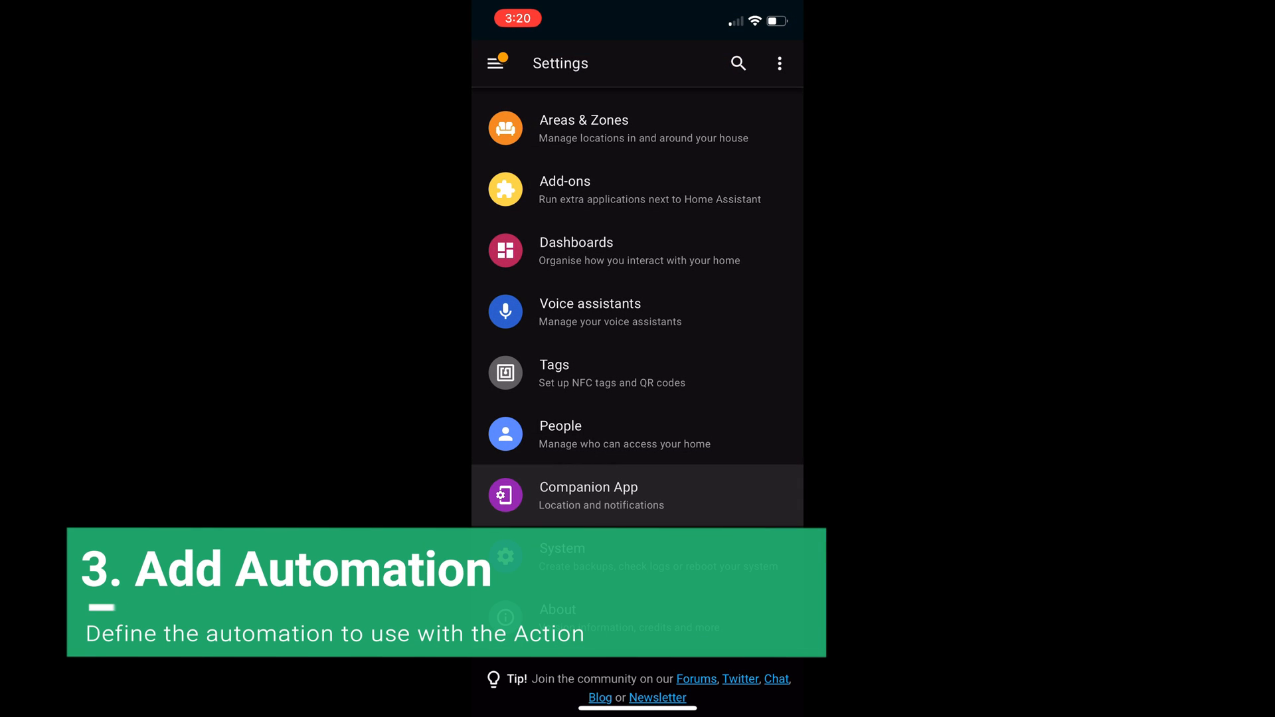
Step: Start a new empty automation from the Automations & Scenes area
scroll(down, 3)
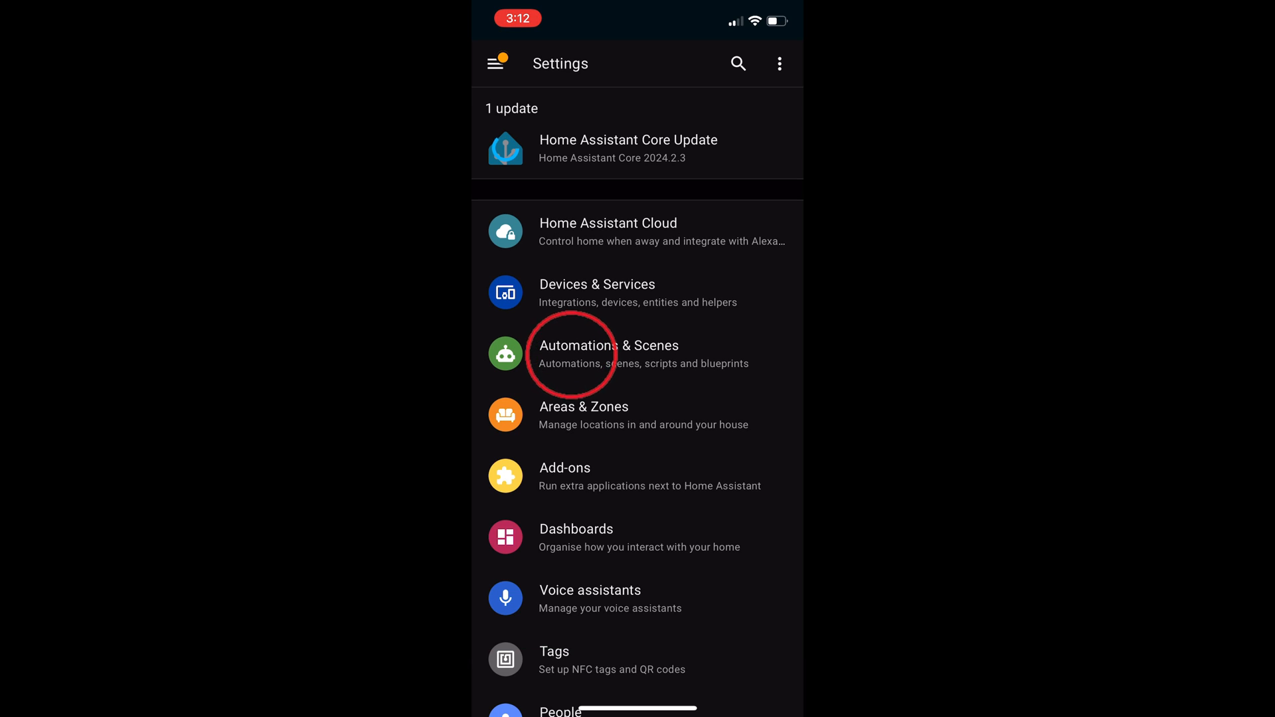
click(609, 353)
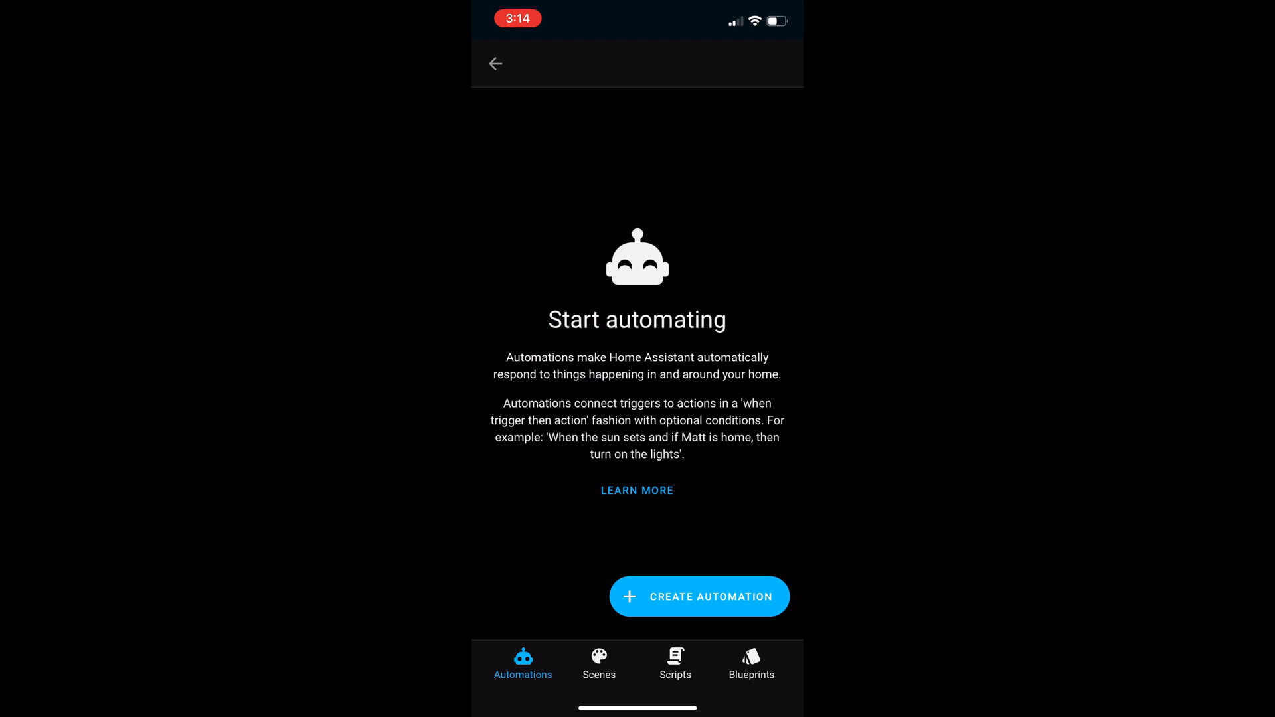
click(699, 597)
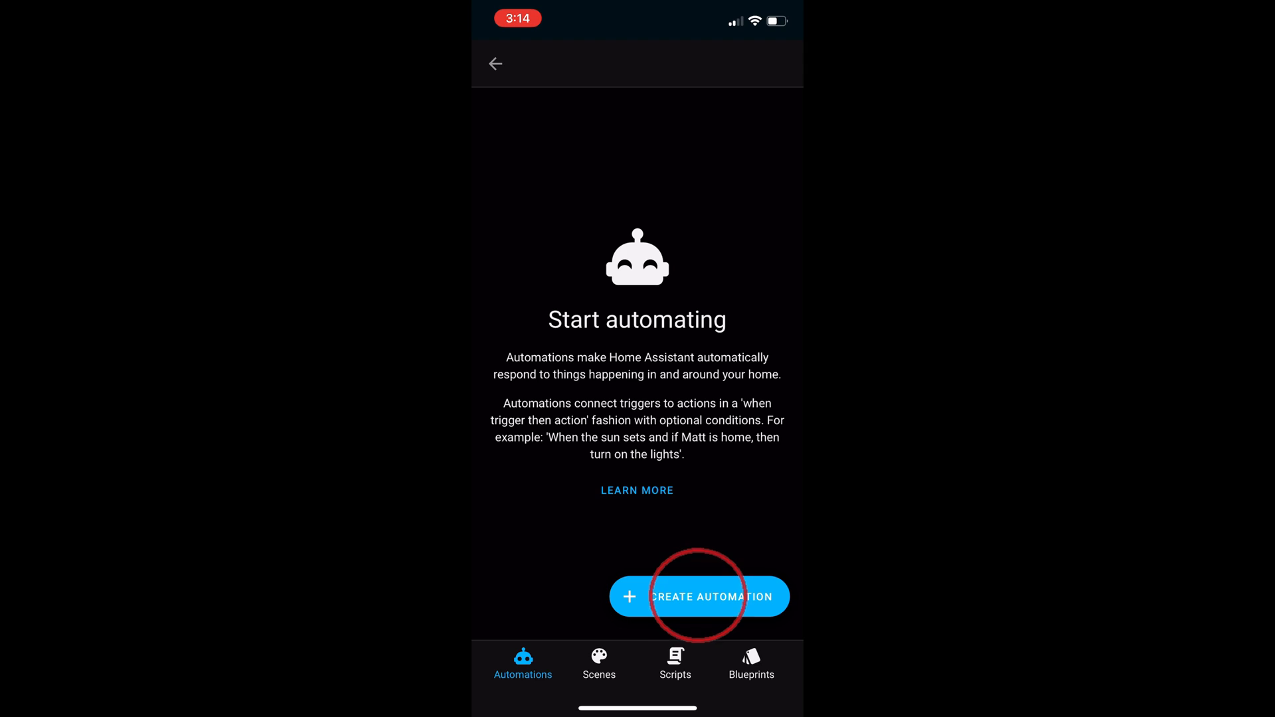
click(698, 596)
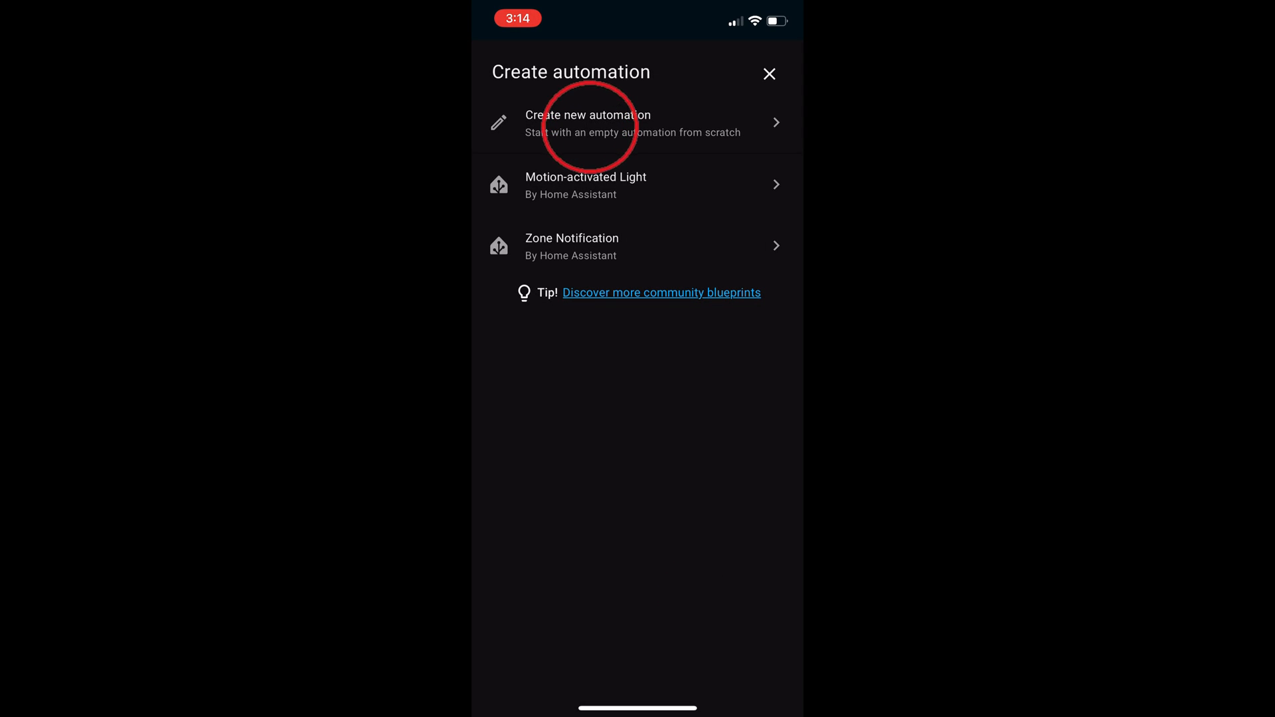
click(588, 122)
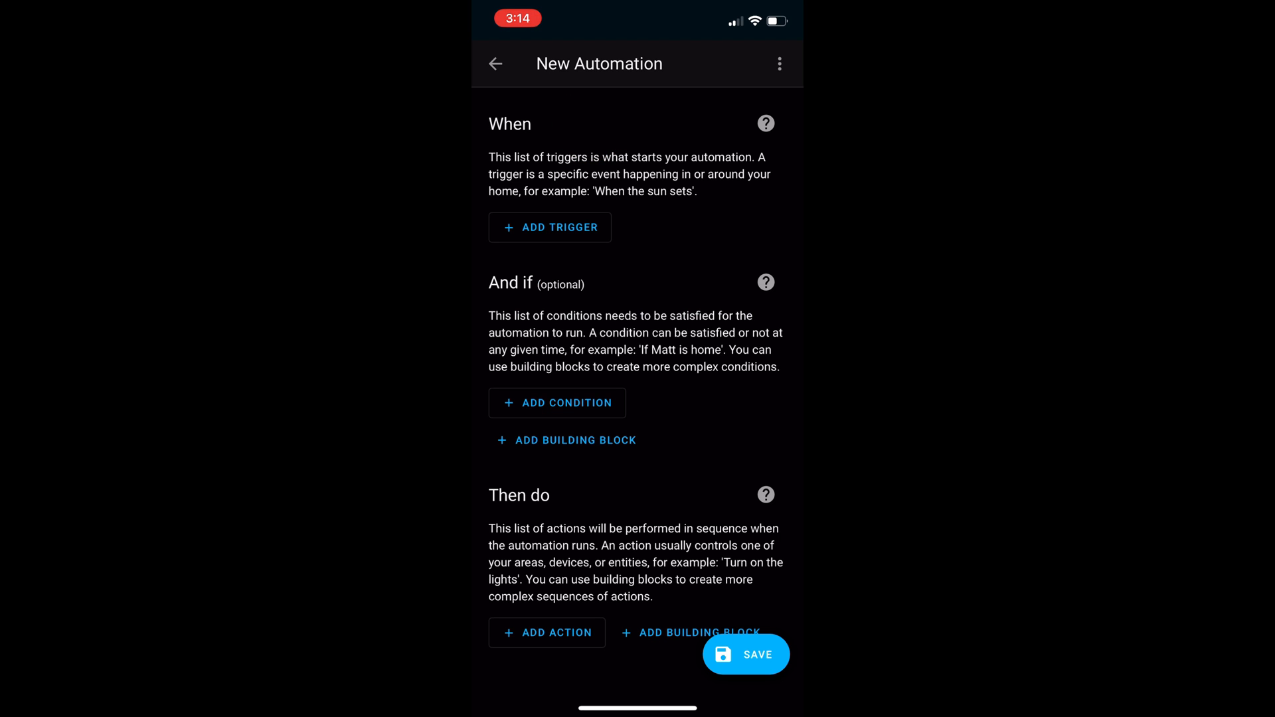
Step: Add a Manual event trigger found by searching 'Event'
click(550, 227)
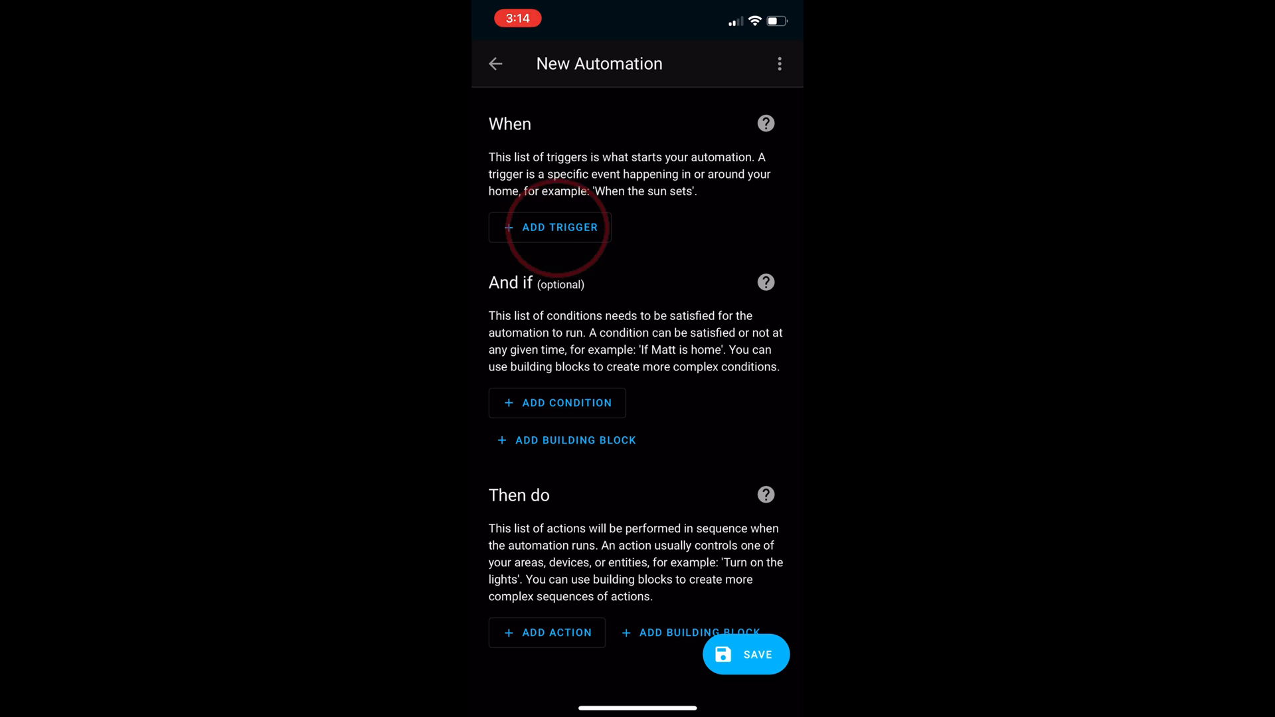
click(558, 228)
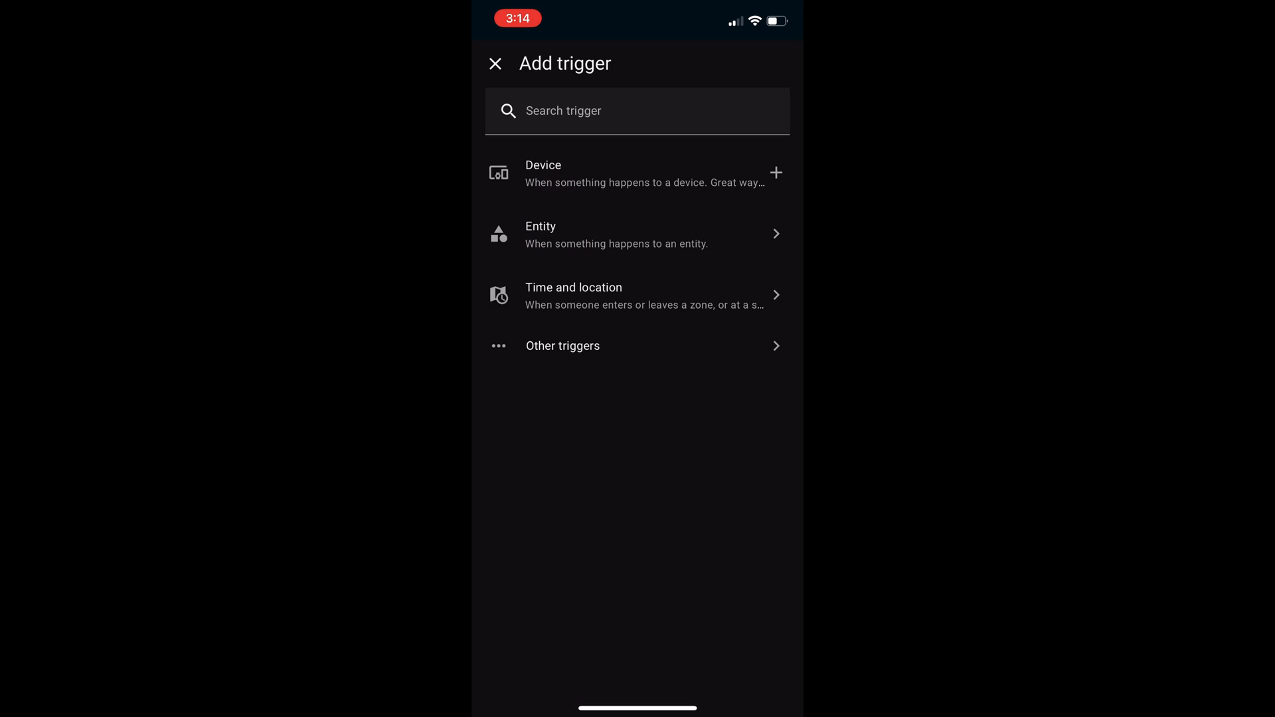
click(636, 110)
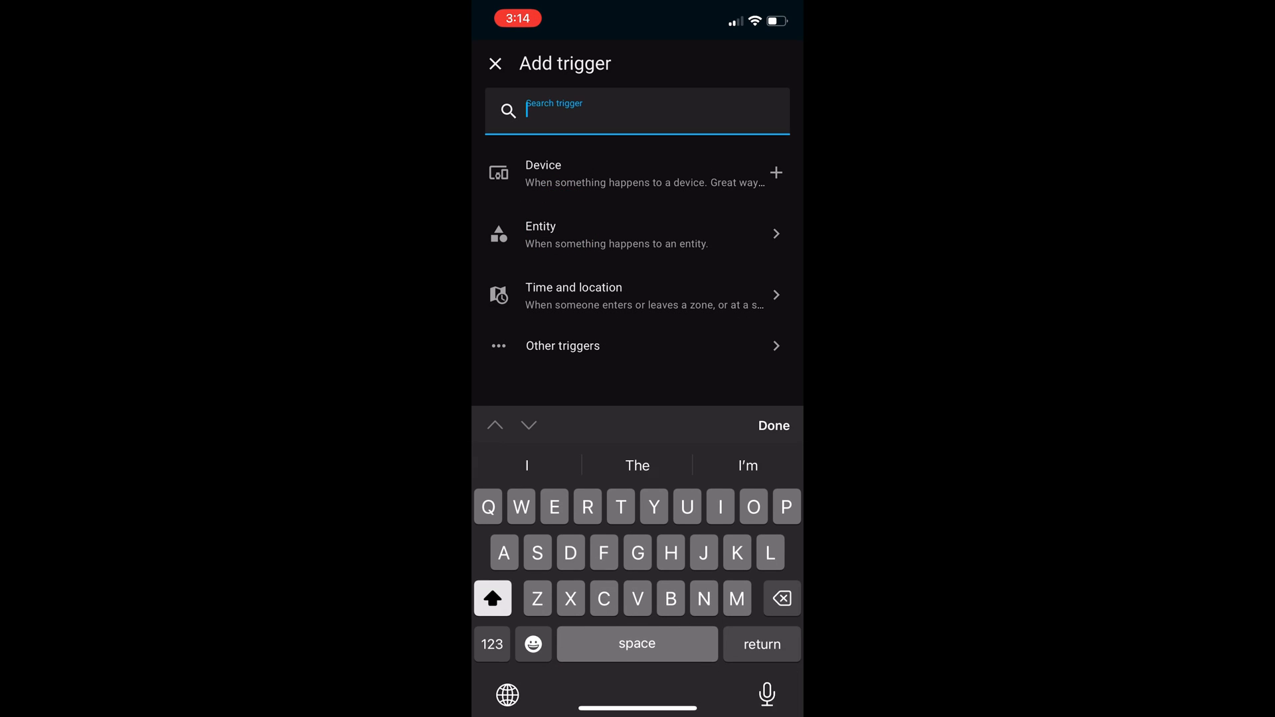
text(Event)
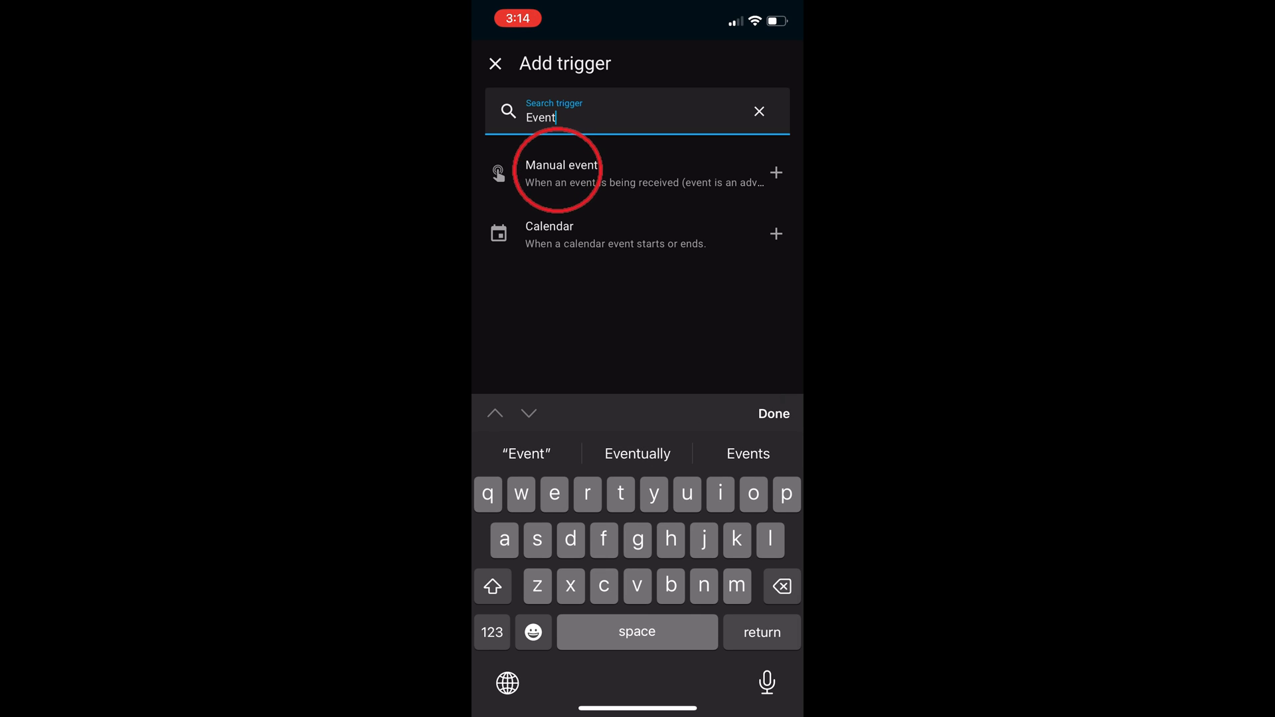
click(558, 173)
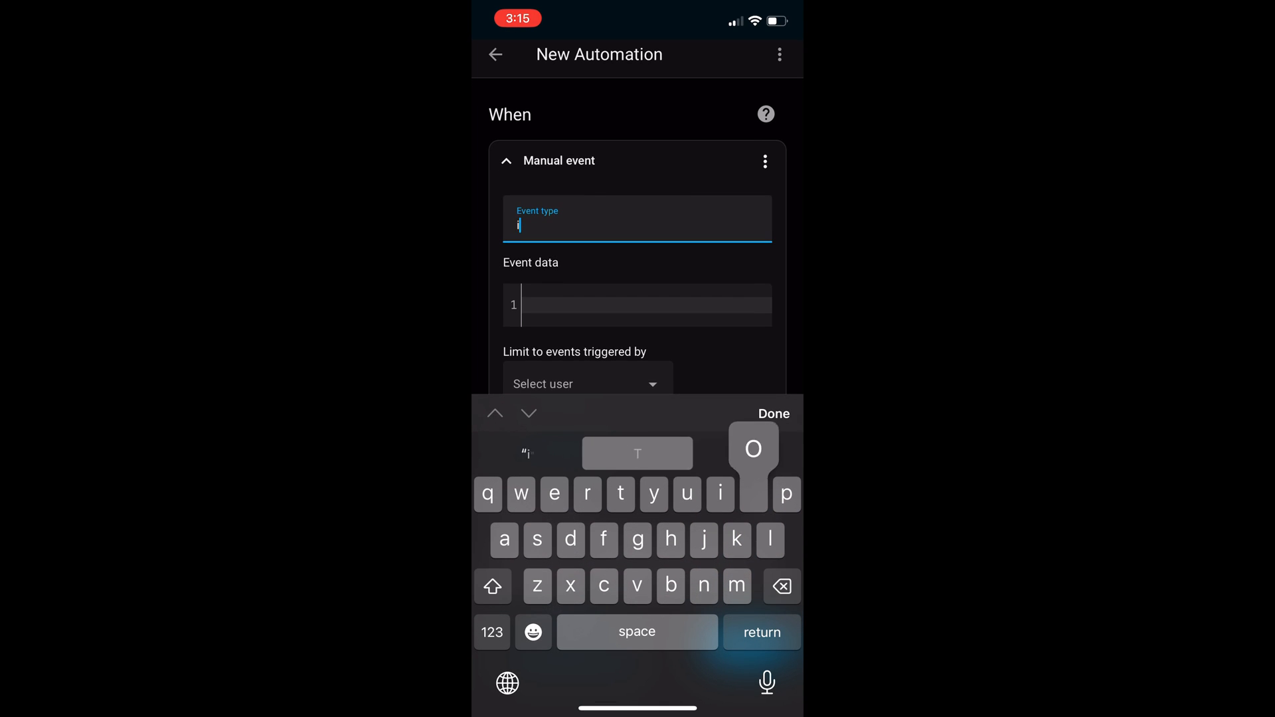
Step: Set event type ios.action_fired with event data actionName: "Light" and confirm
text(ios.action)
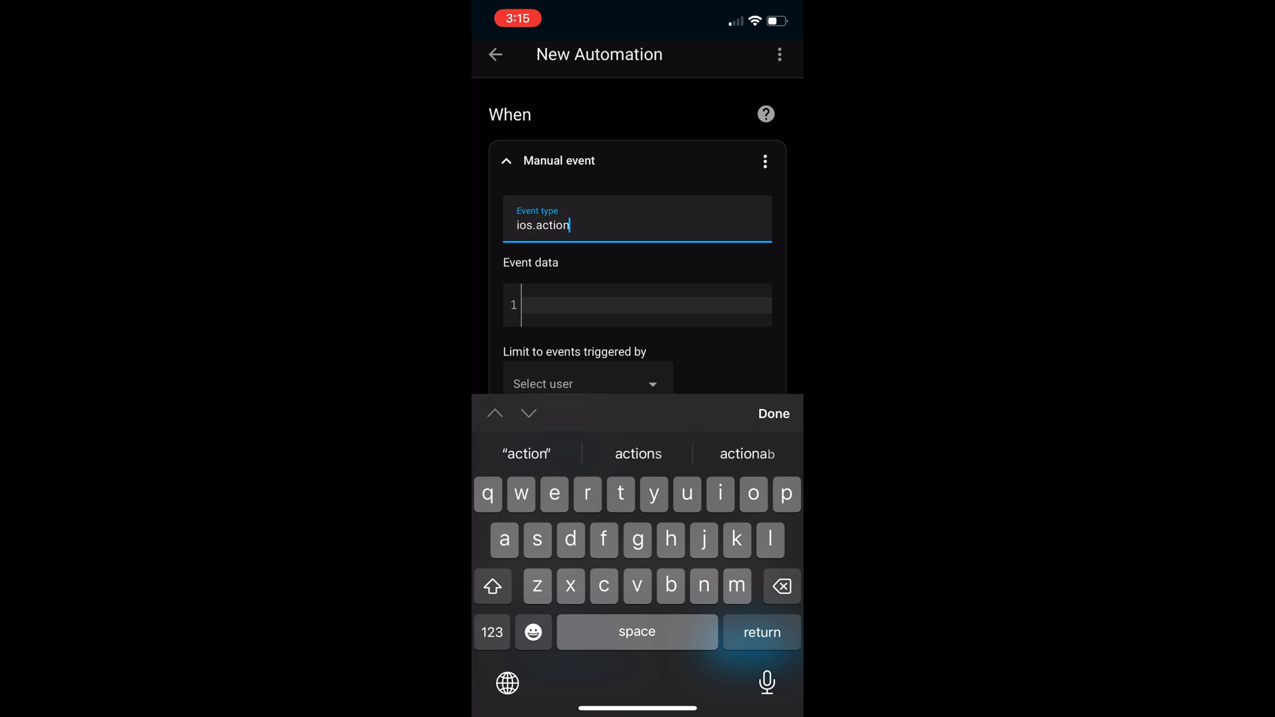
text(_fired)
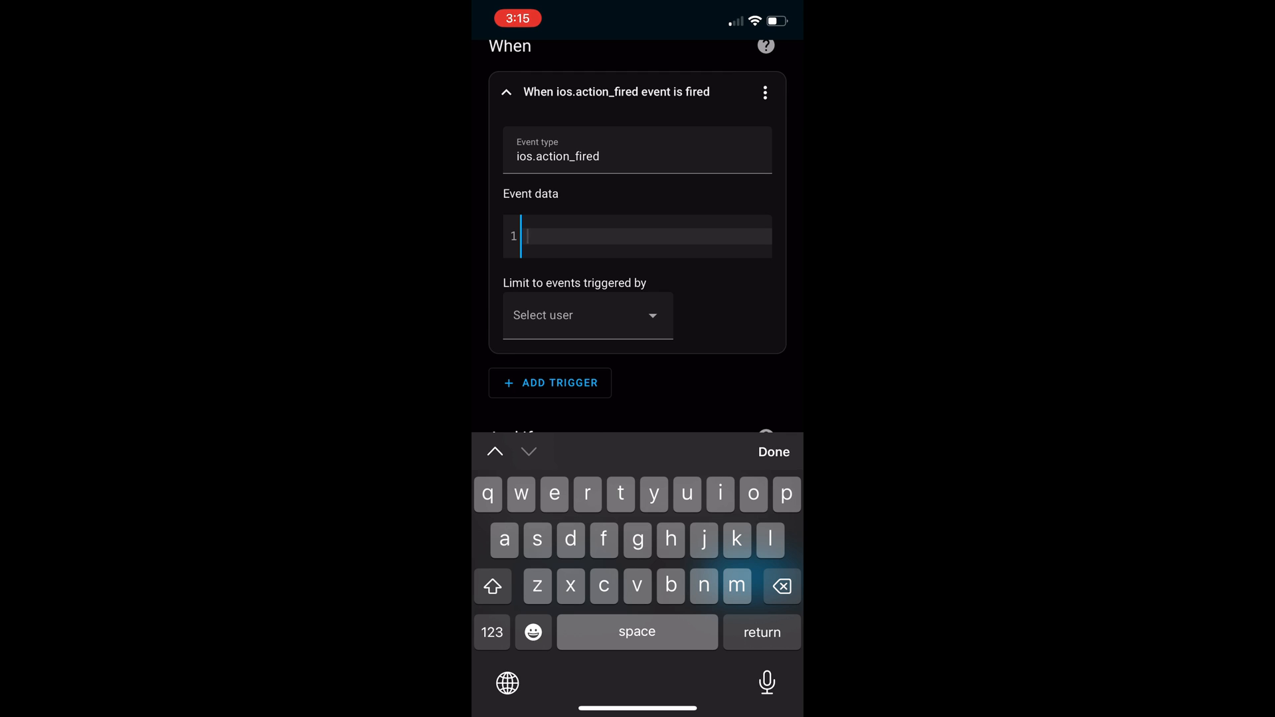
text(actionName:)
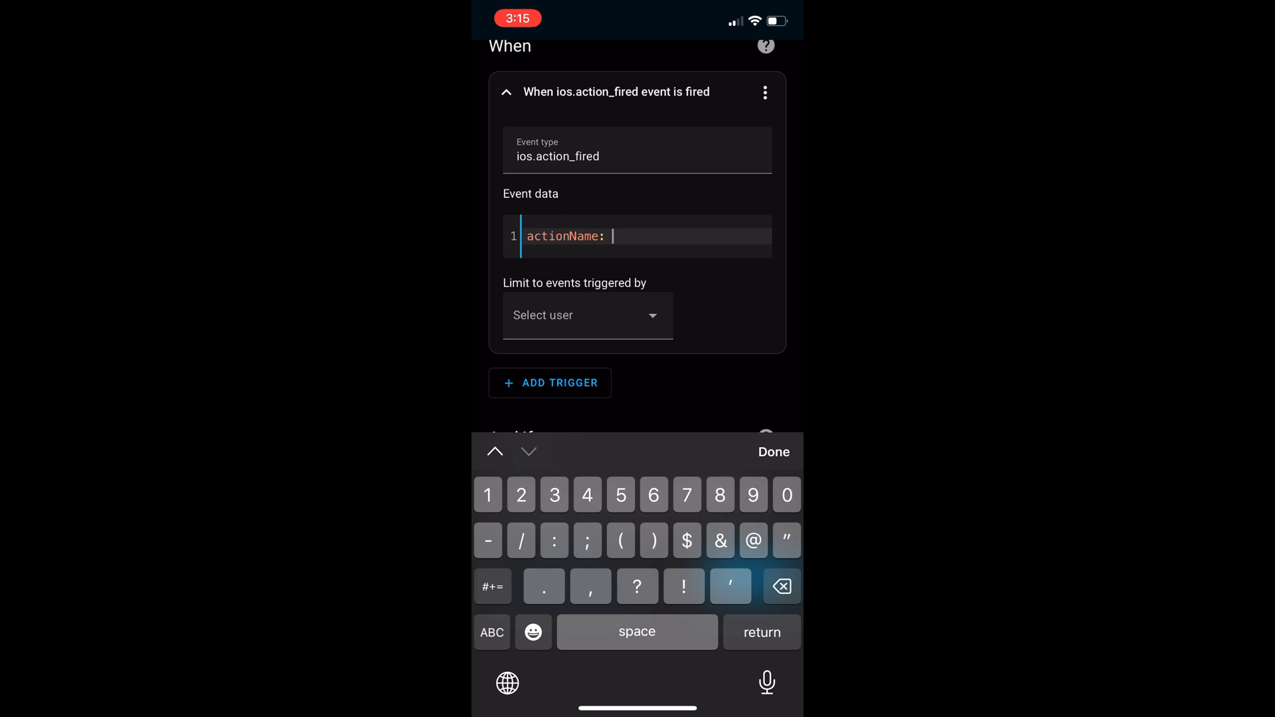
text("Light")
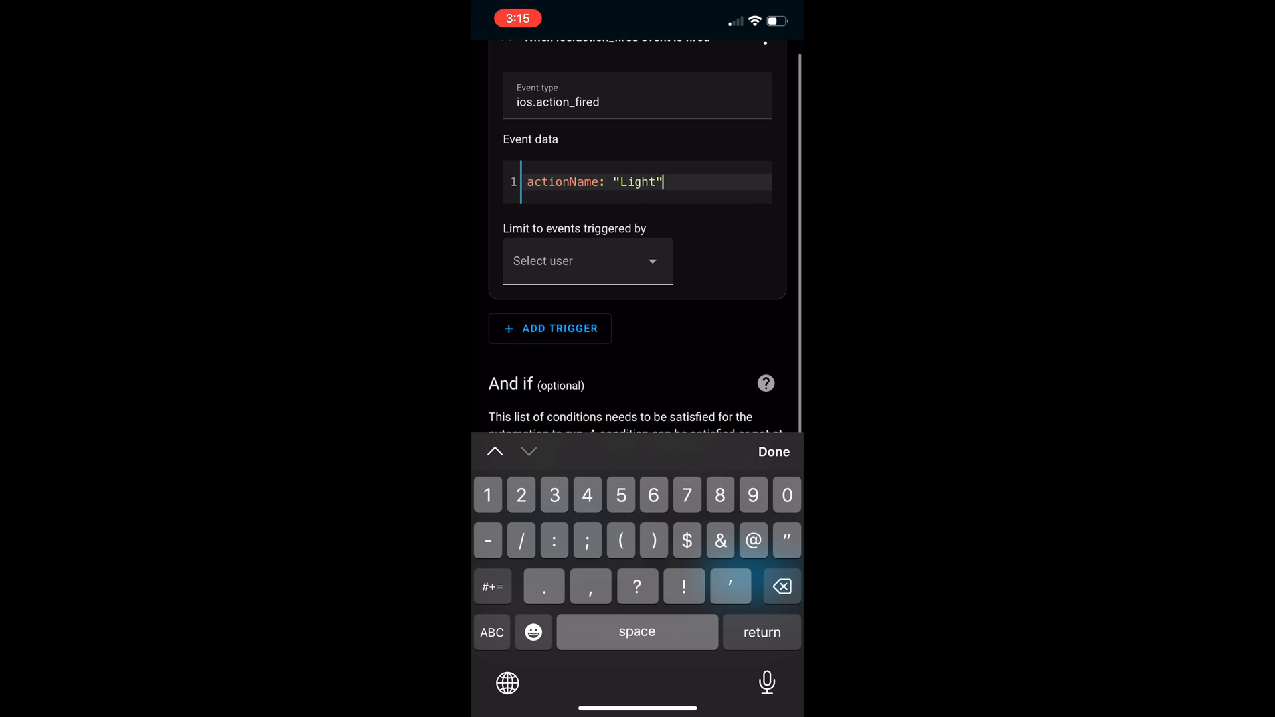
click(773, 452)
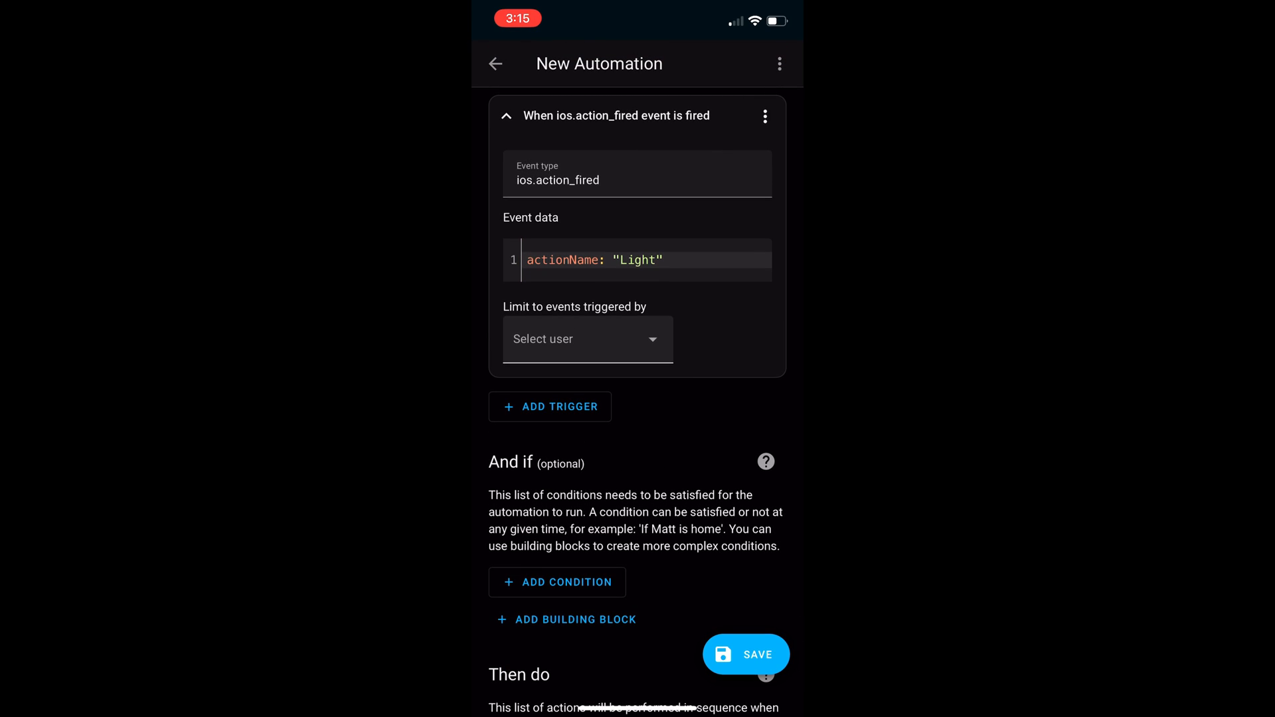
Step: Add a Light > Toggle action under Then do
scroll(down, 3)
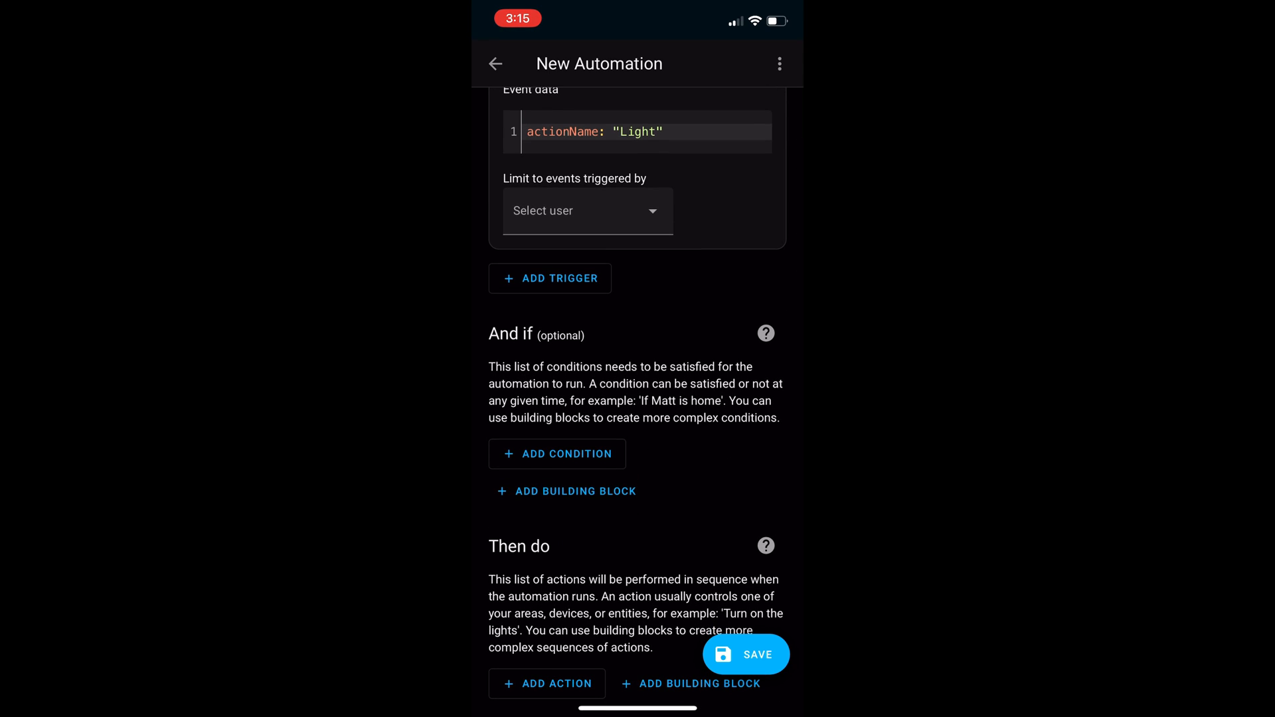
click(547, 683)
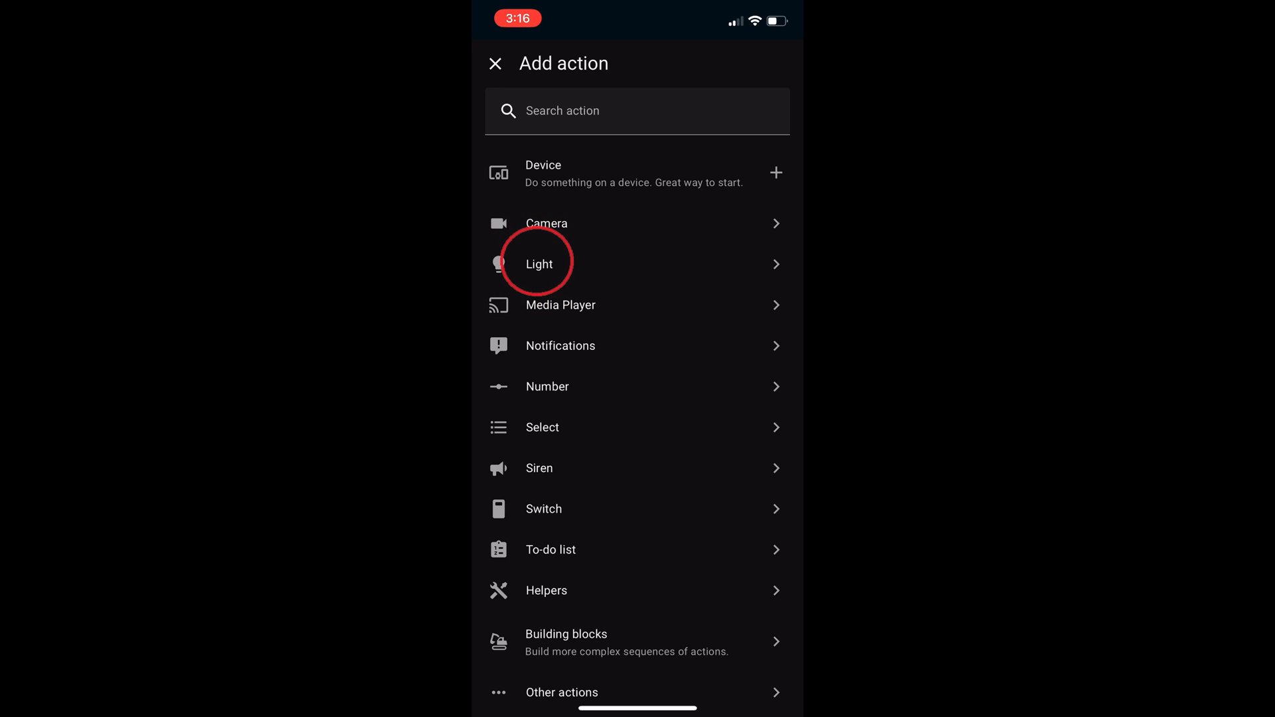
click(538, 263)
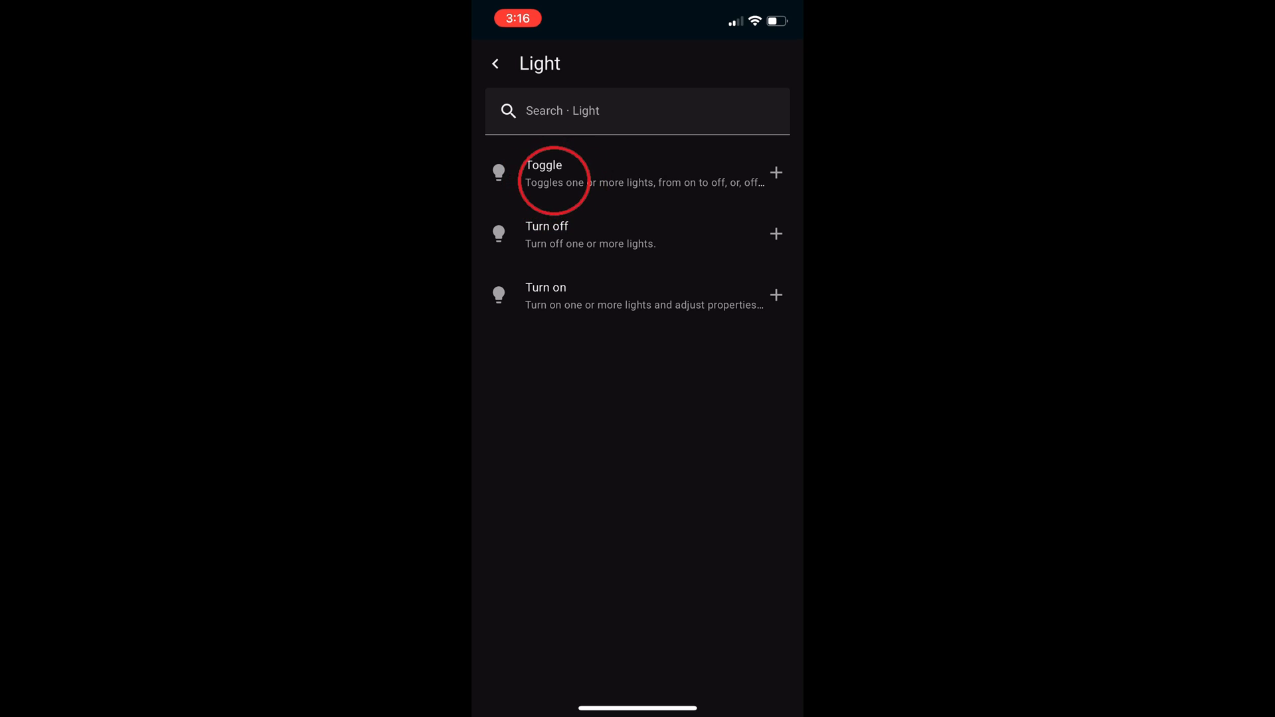
click(542, 173)
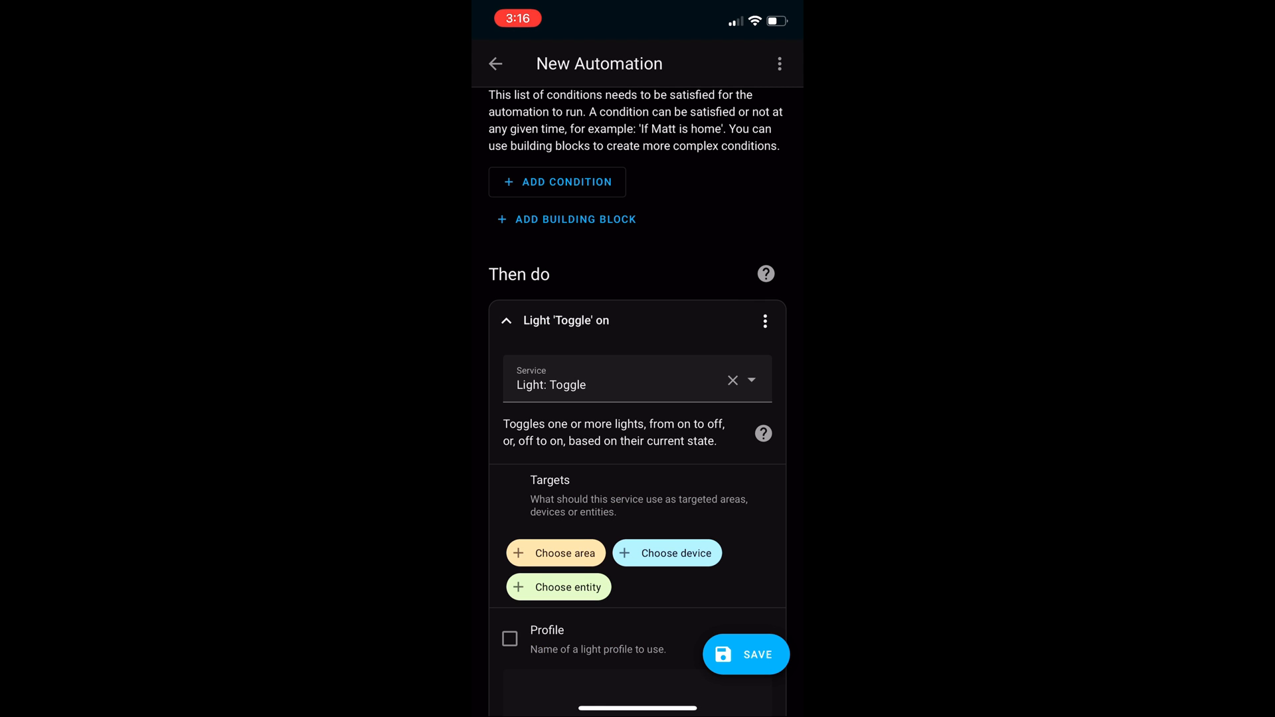
Step: Target the toggle at the Yeelight Color 0x531cdba device
click(666, 552)
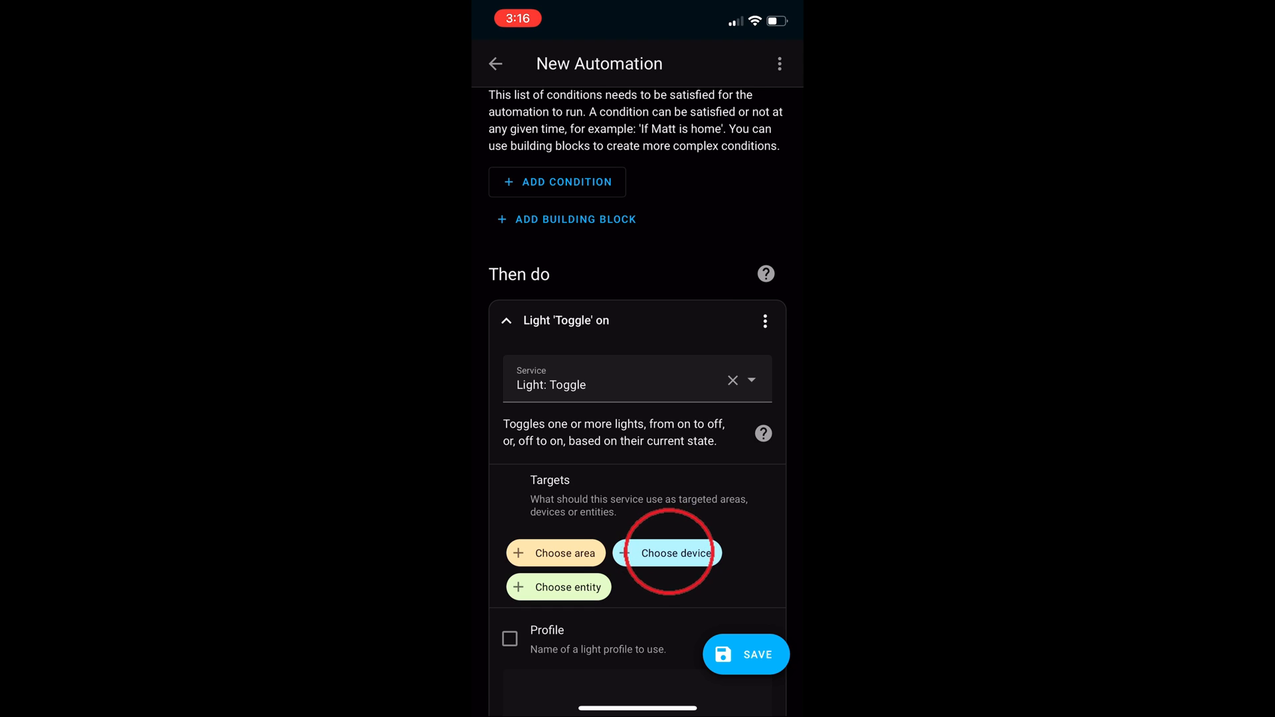
click(669, 553)
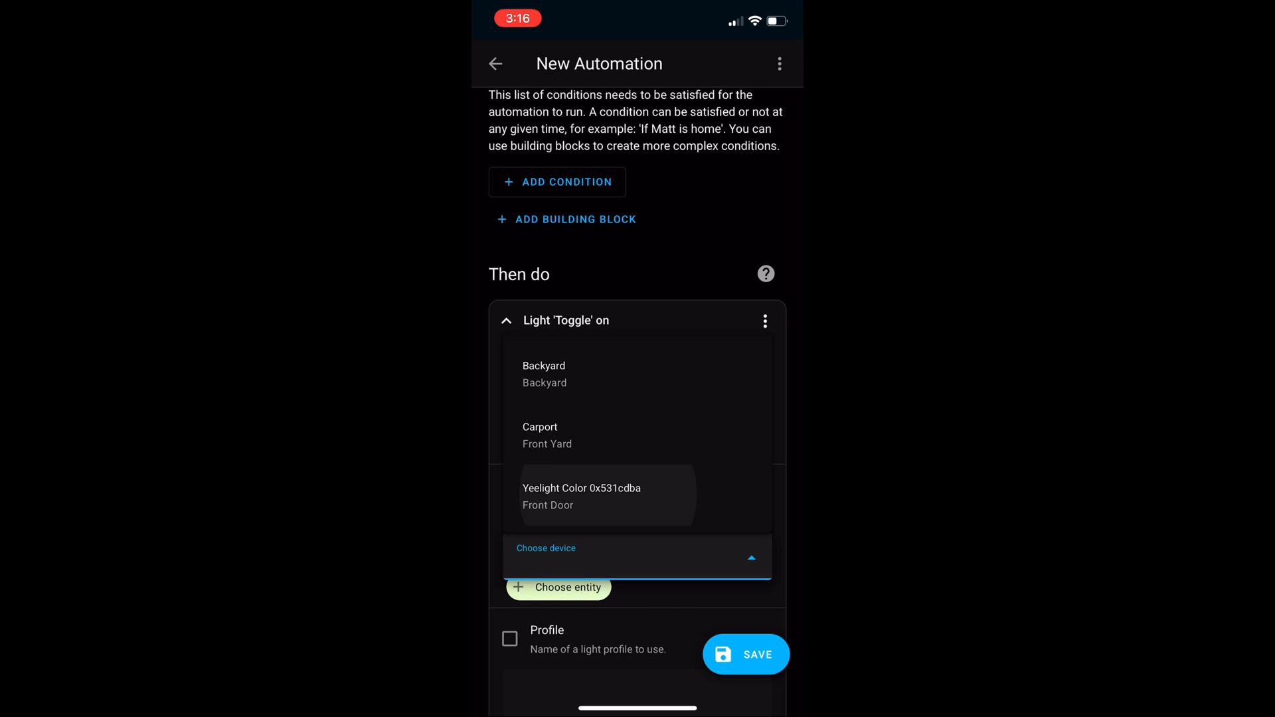
click(582, 488)
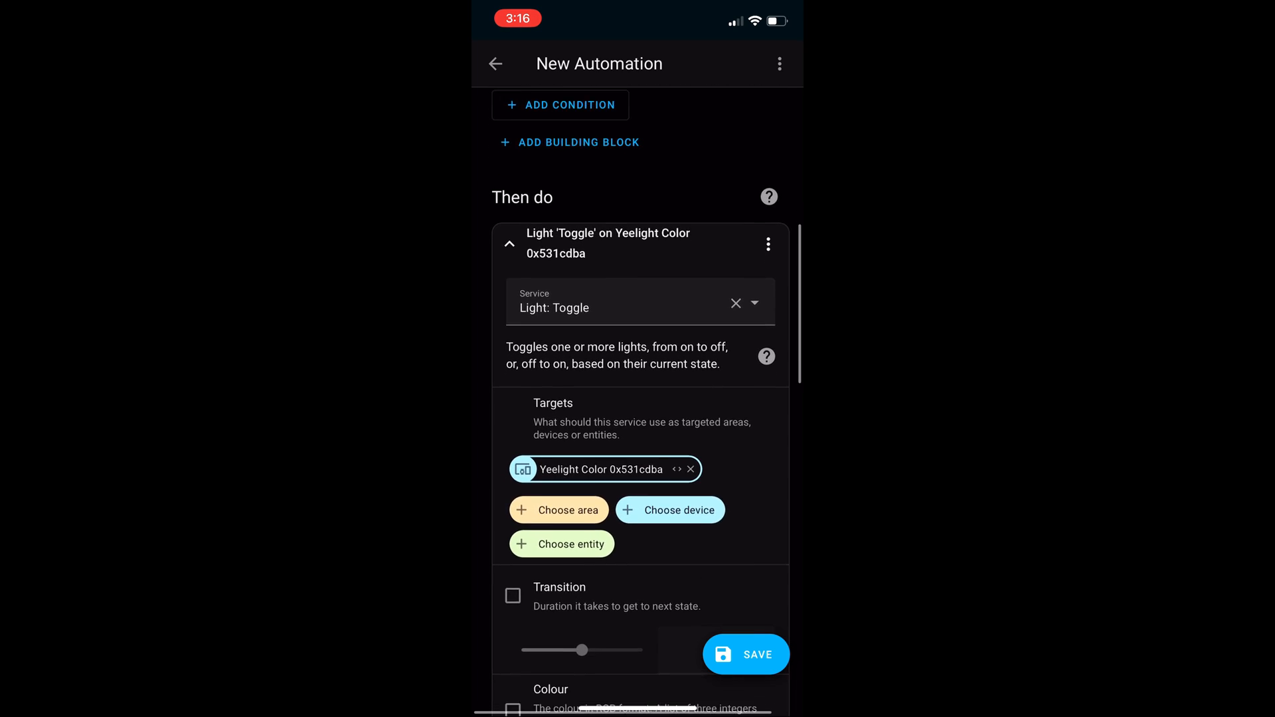
scroll(down, 3)
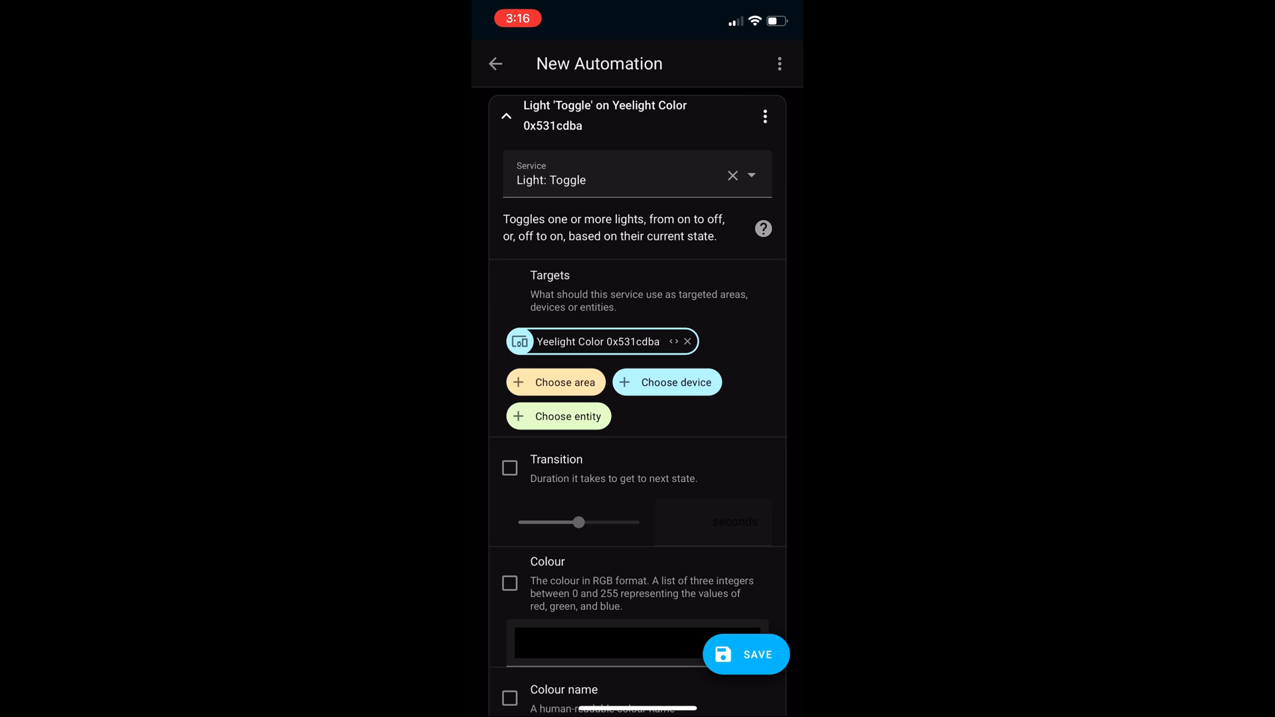
Step: Save the automation as 'Front Light Action' and leave the editor
click(745, 655)
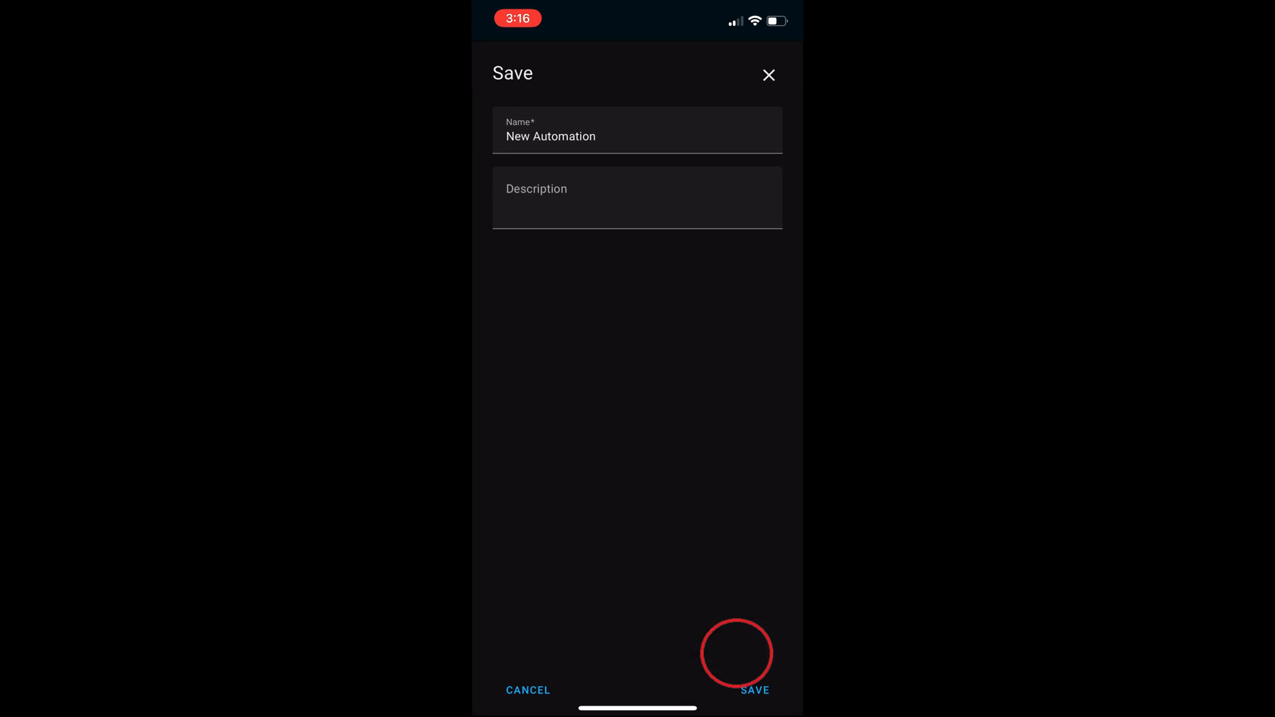
click(636, 131)
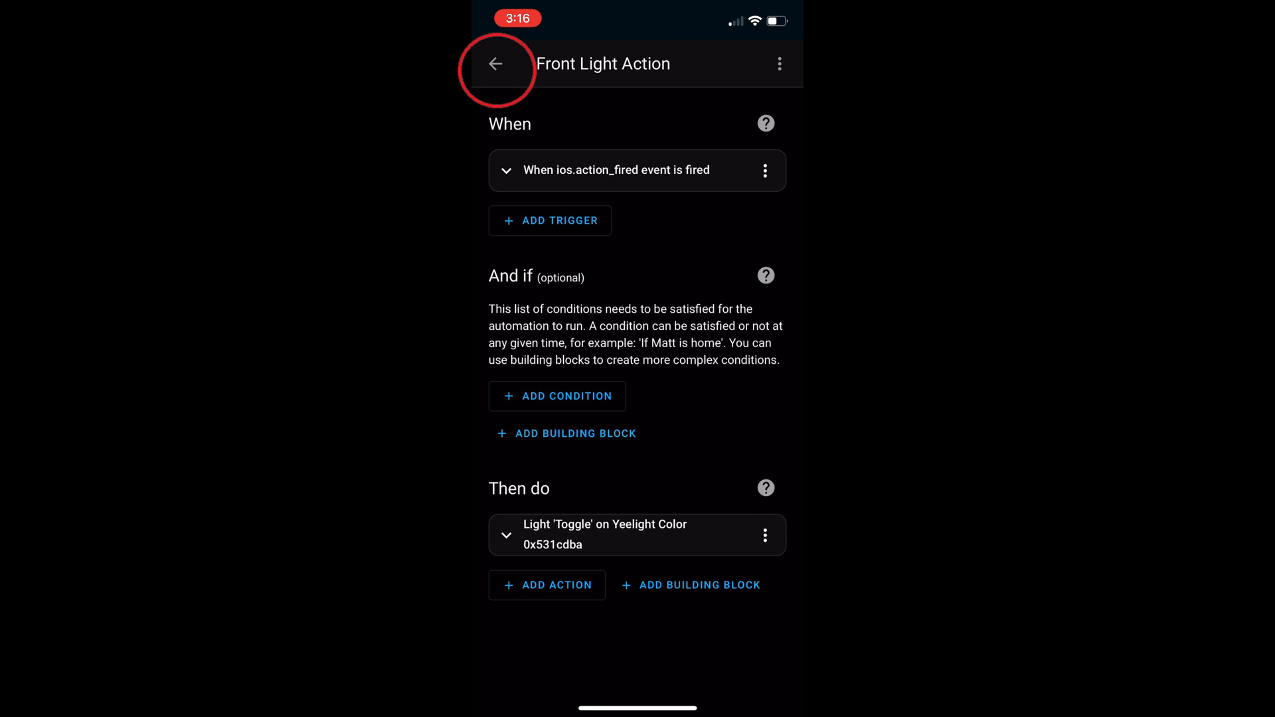
click(496, 64)
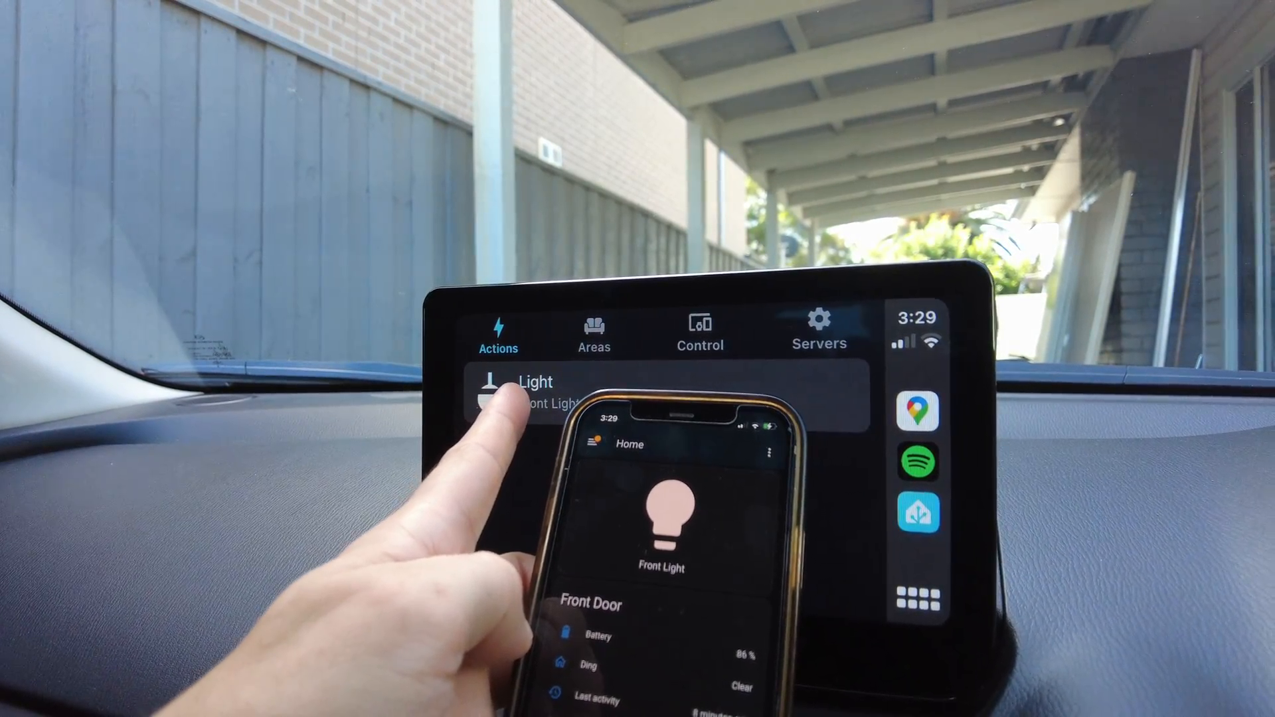
Step: Run the Light (Front Light) action from the CarPlay Actions tab
click(504, 394)
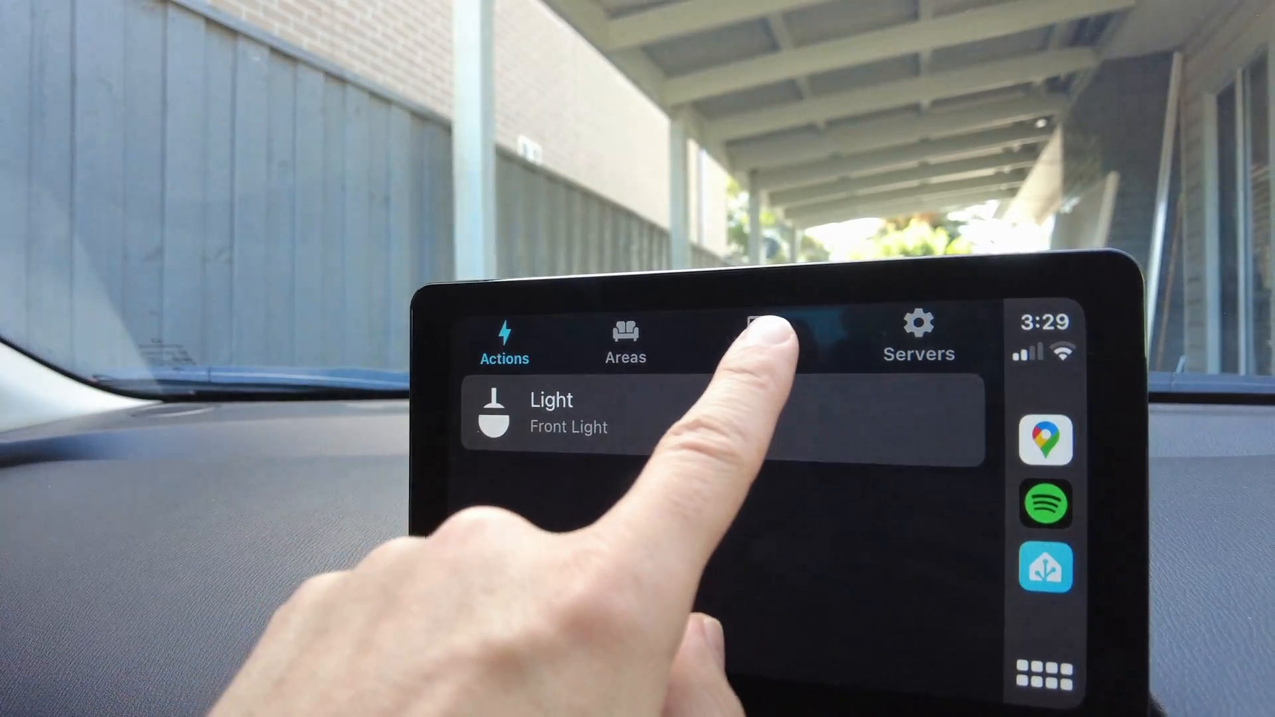
Step: From the Control tab's Light list, toggle the Yeelight Color 0x531cdba on
click(730, 333)
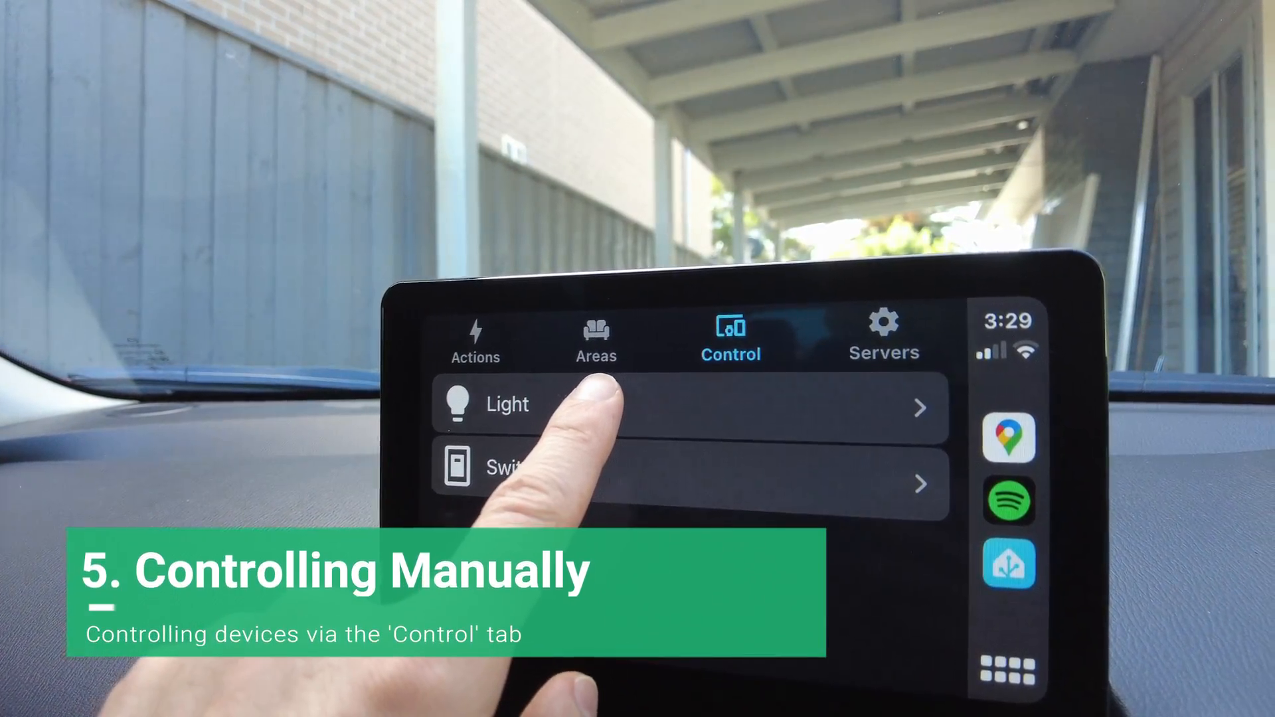
click(569, 407)
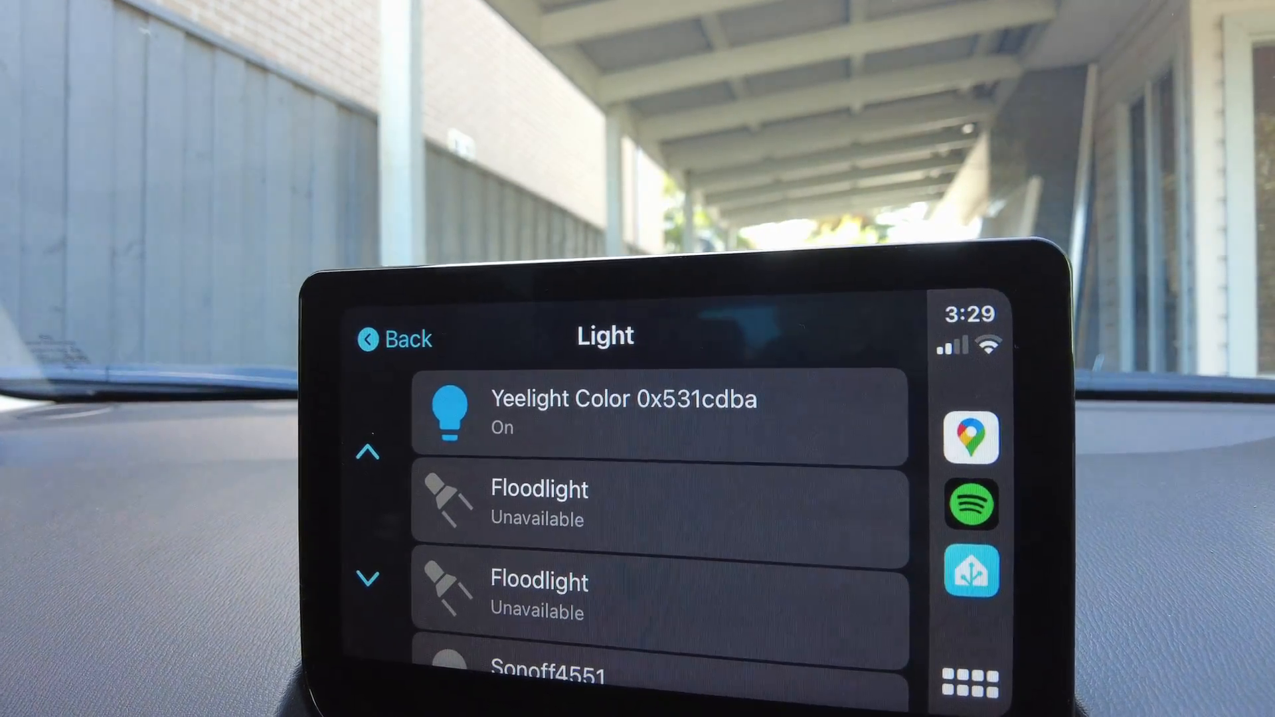
click(606, 410)
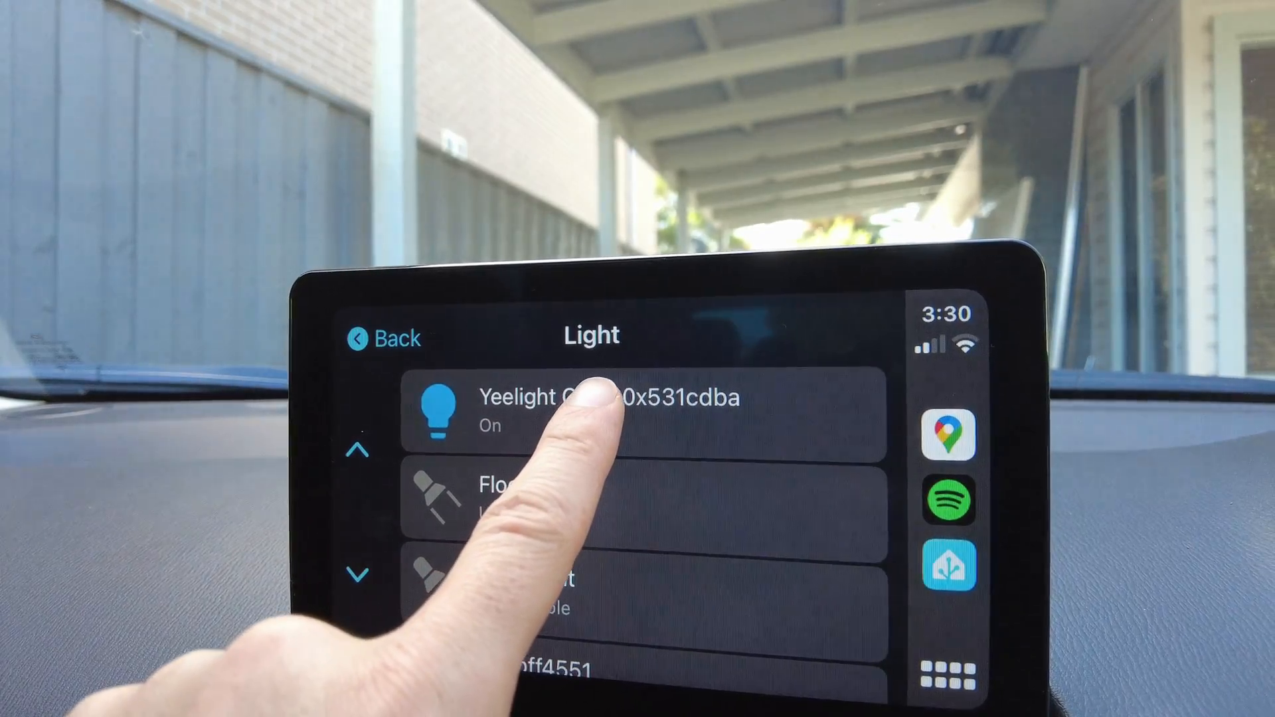
click(593, 409)
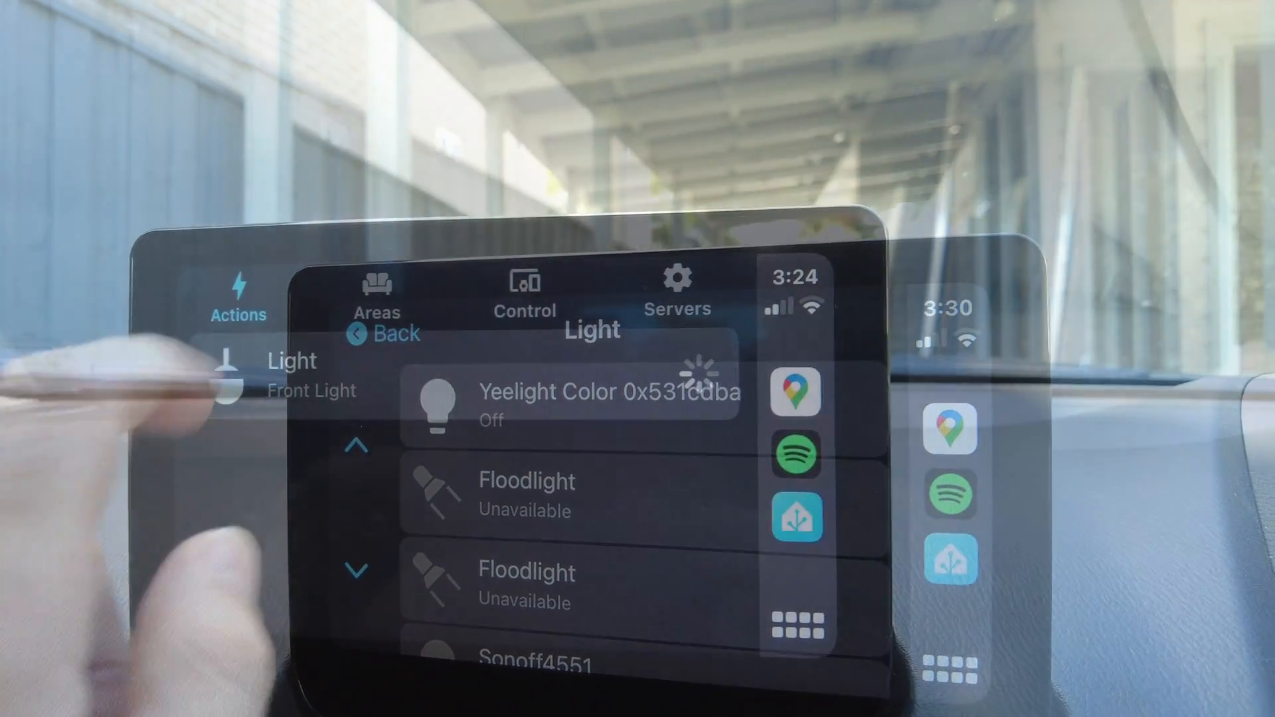
click(394, 333)
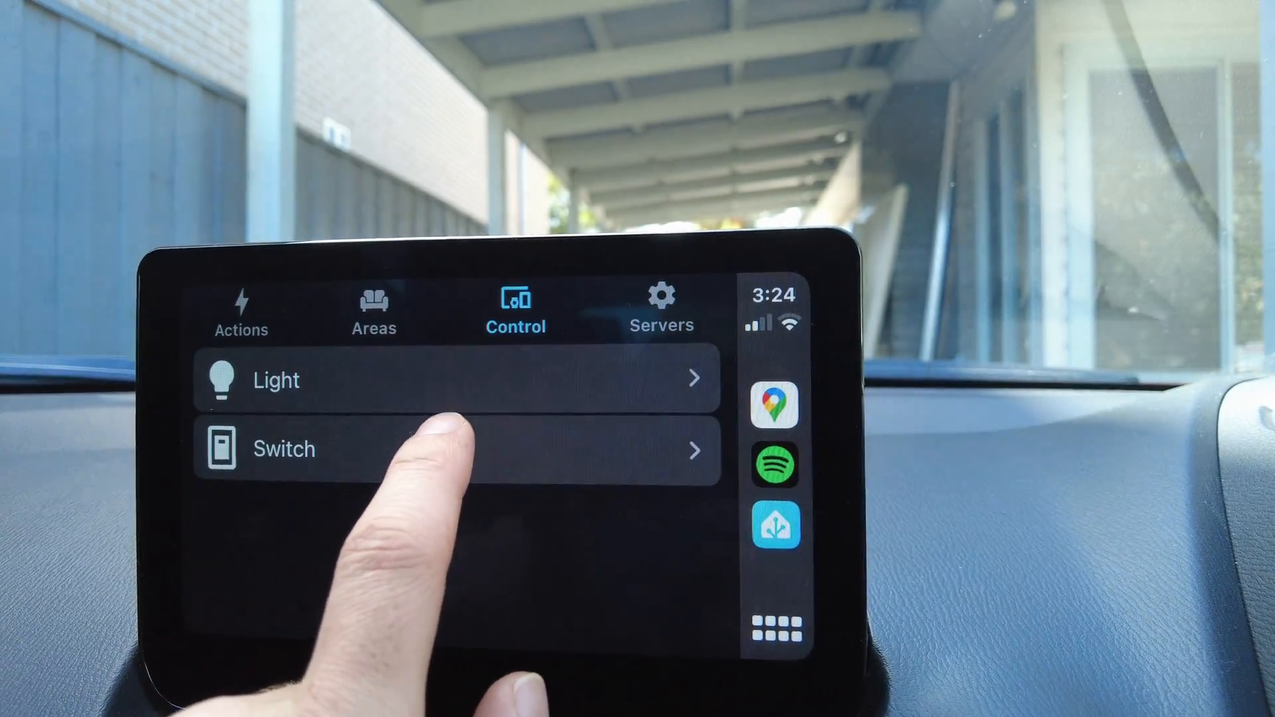
Step: Turn the Yeelight Color off again, go back and bring up the Switch list
click(455, 379)
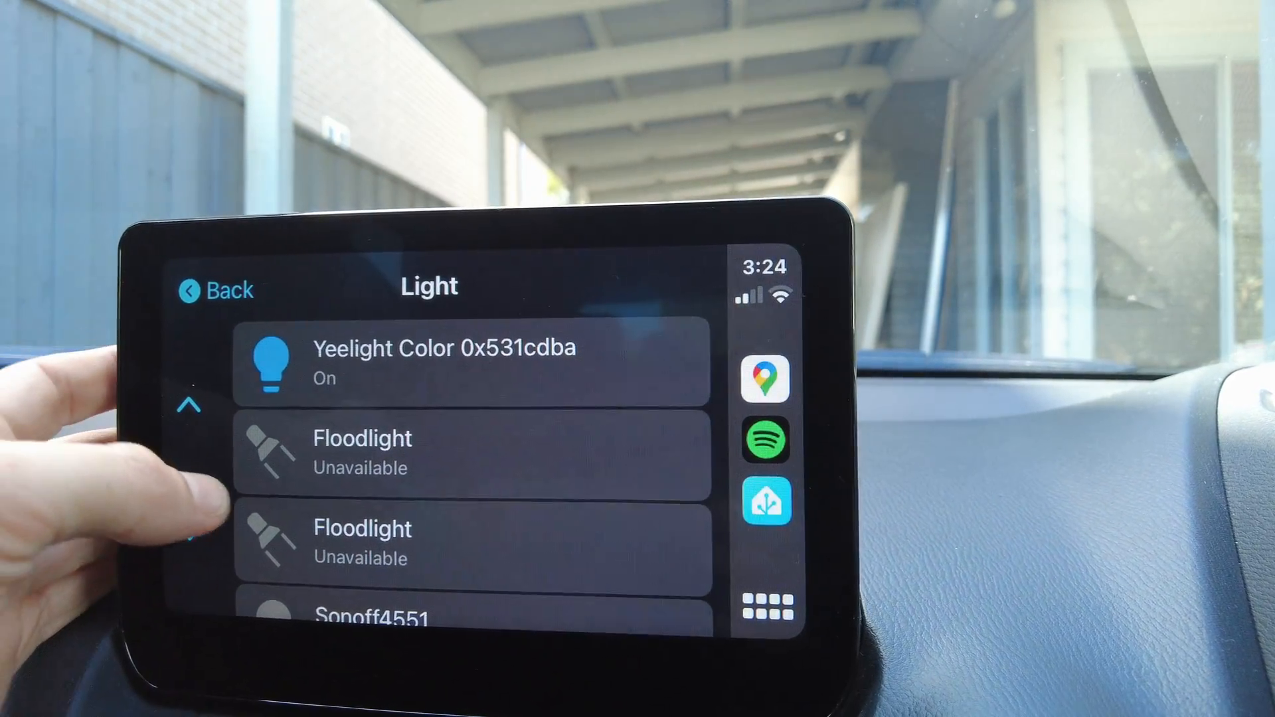
scroll(down, 3)
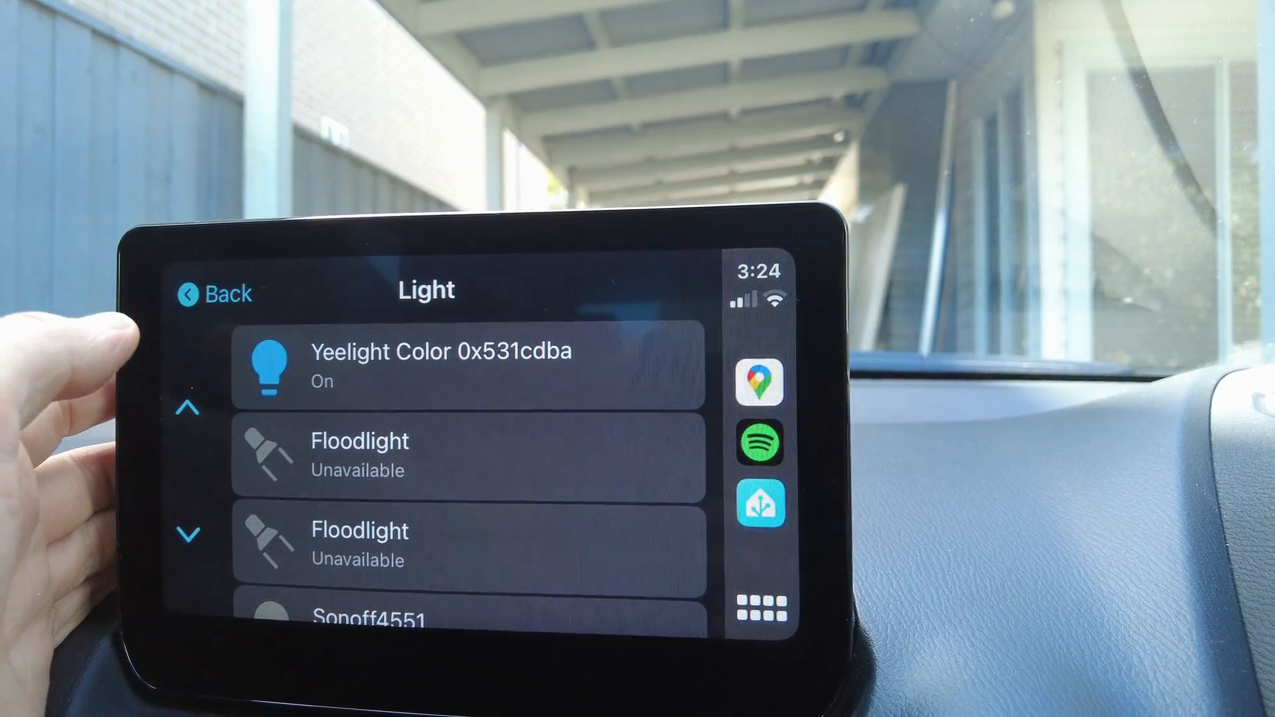
click(467, 366)
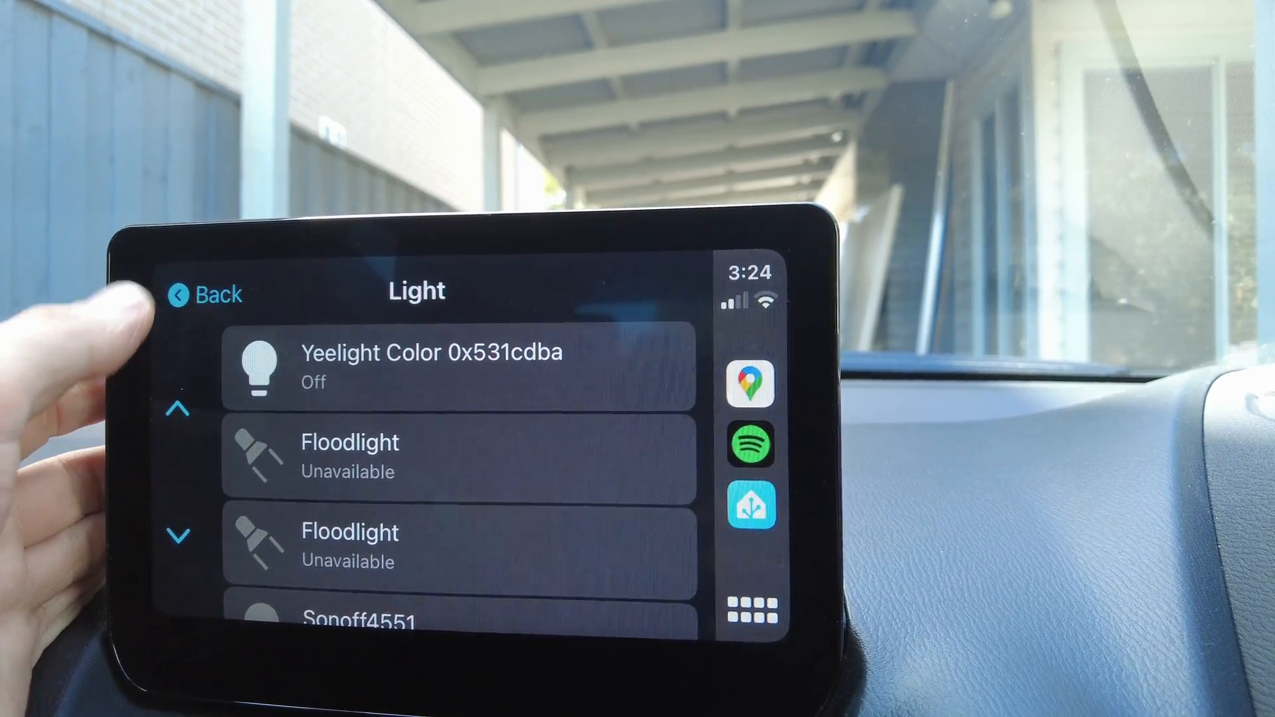
click(207, 293)
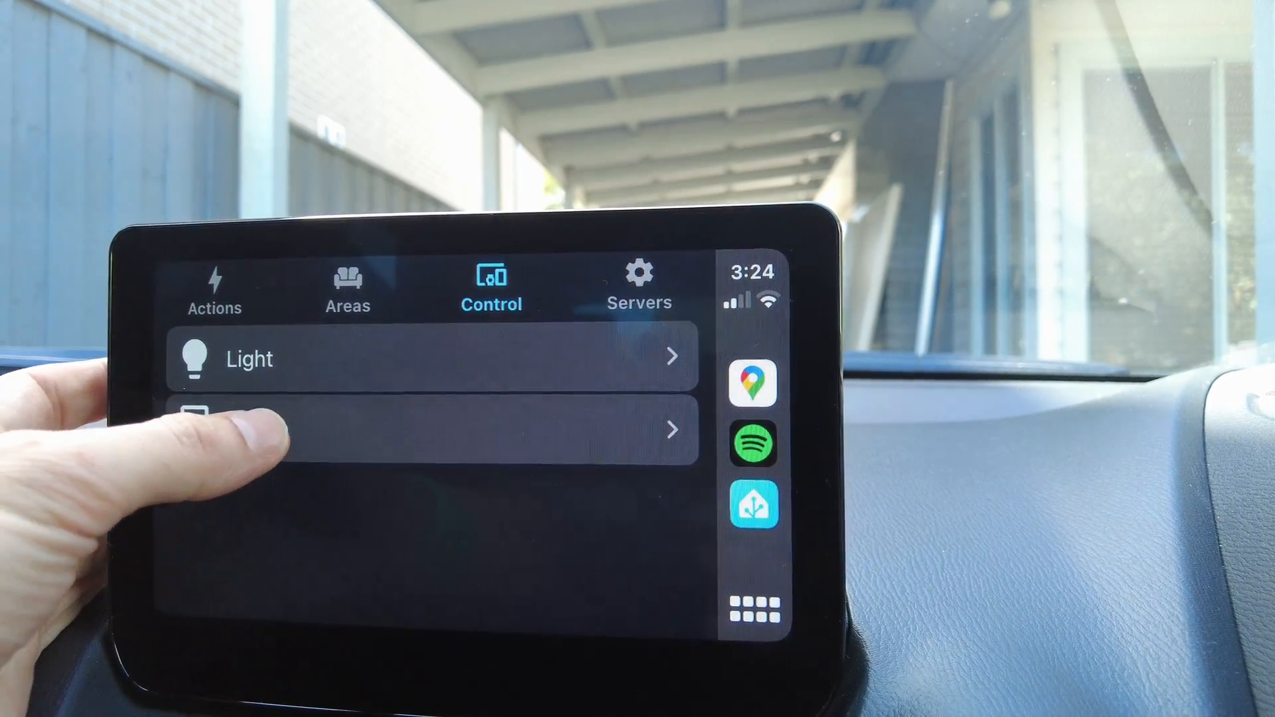
click(448, 430)
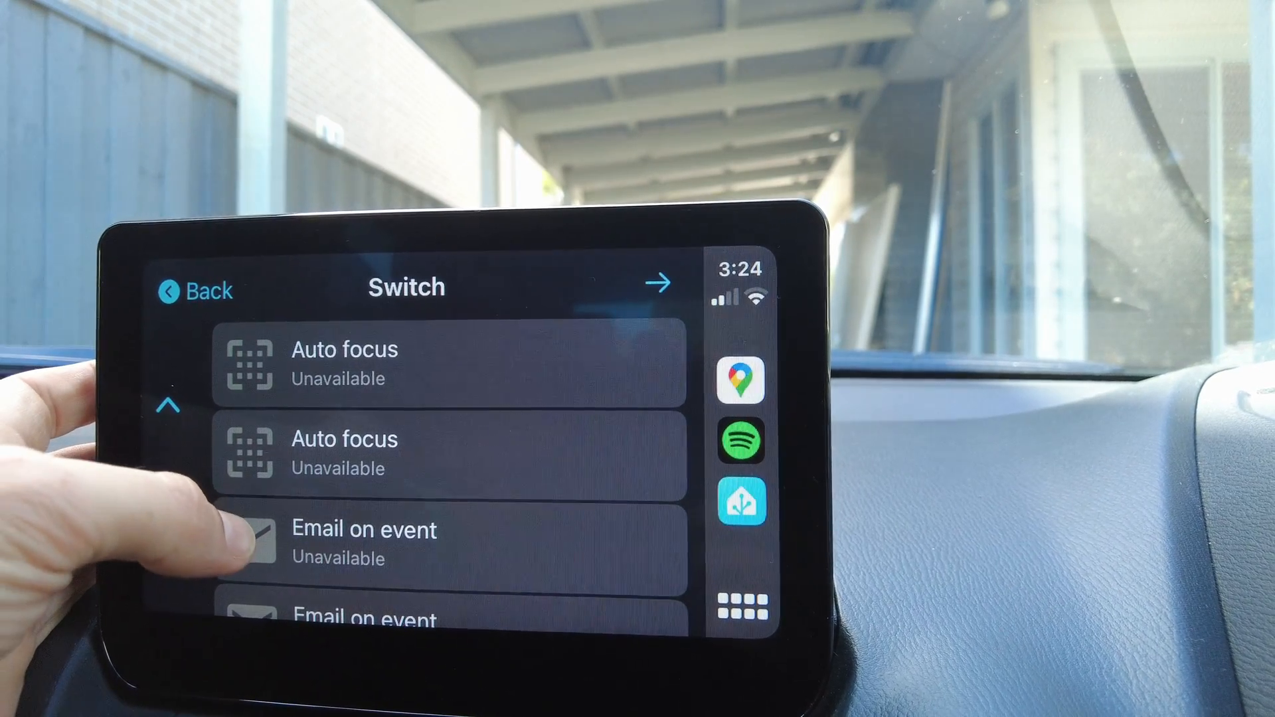